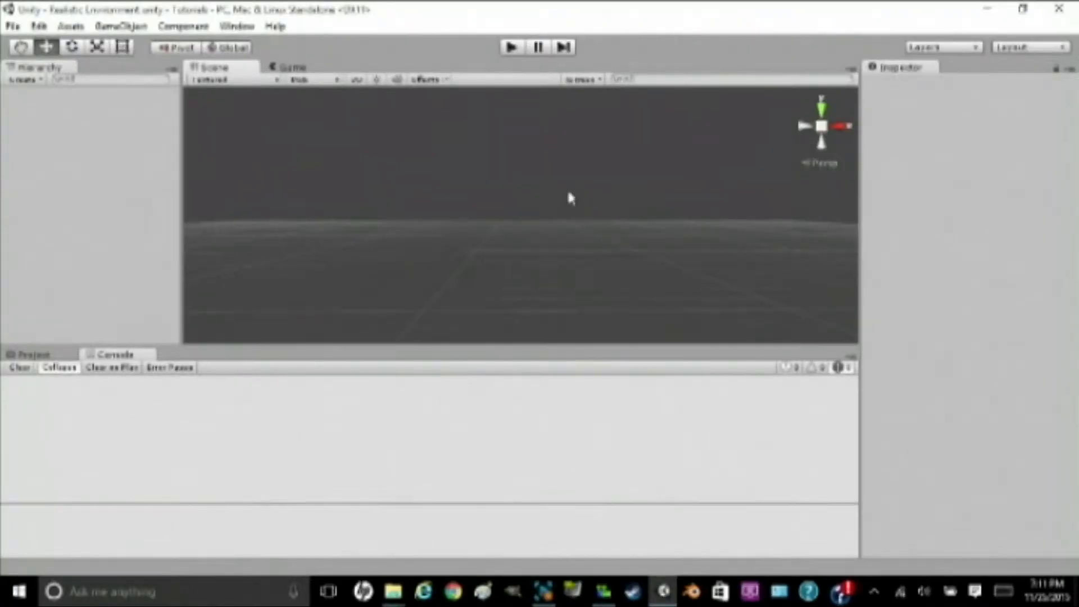
mouse_move(576, 197)
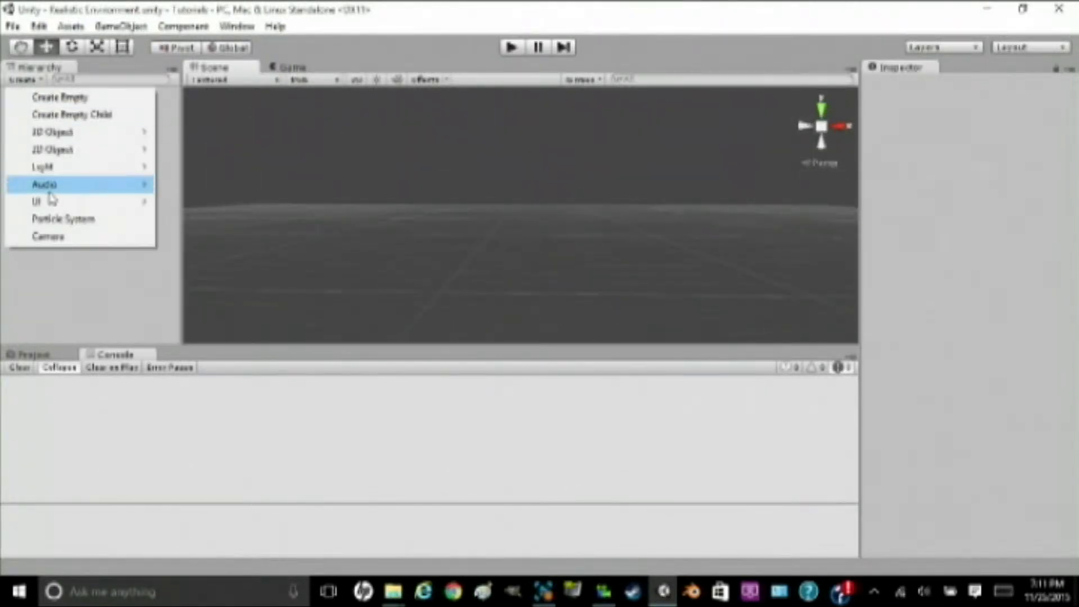
mouse_move(58, 132)
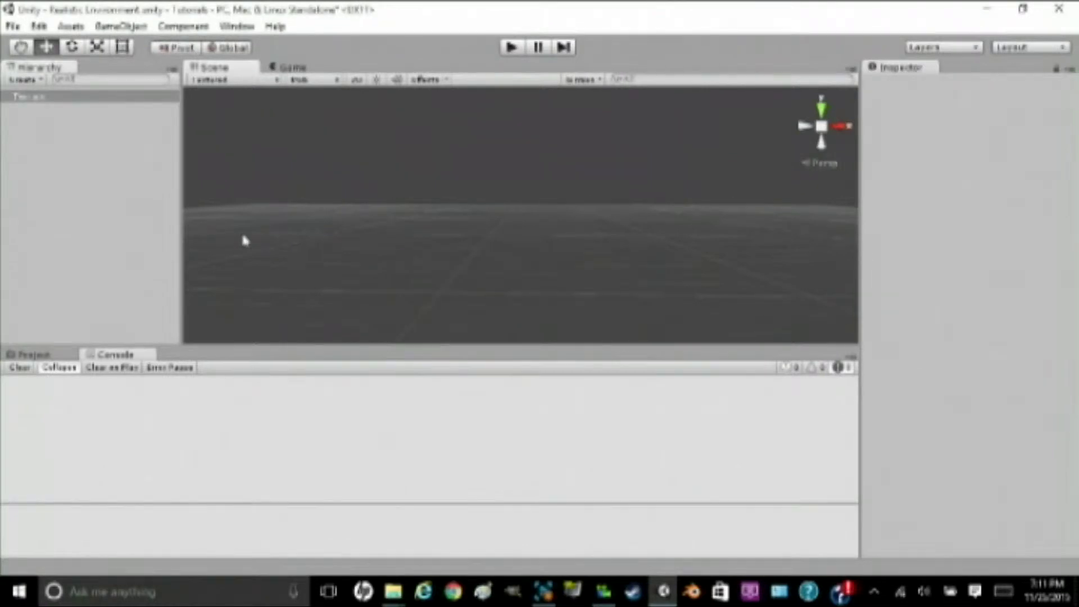
Step: Select the new Terrain in the Hierarchy to show its components in the Inspector
click(28, 95)
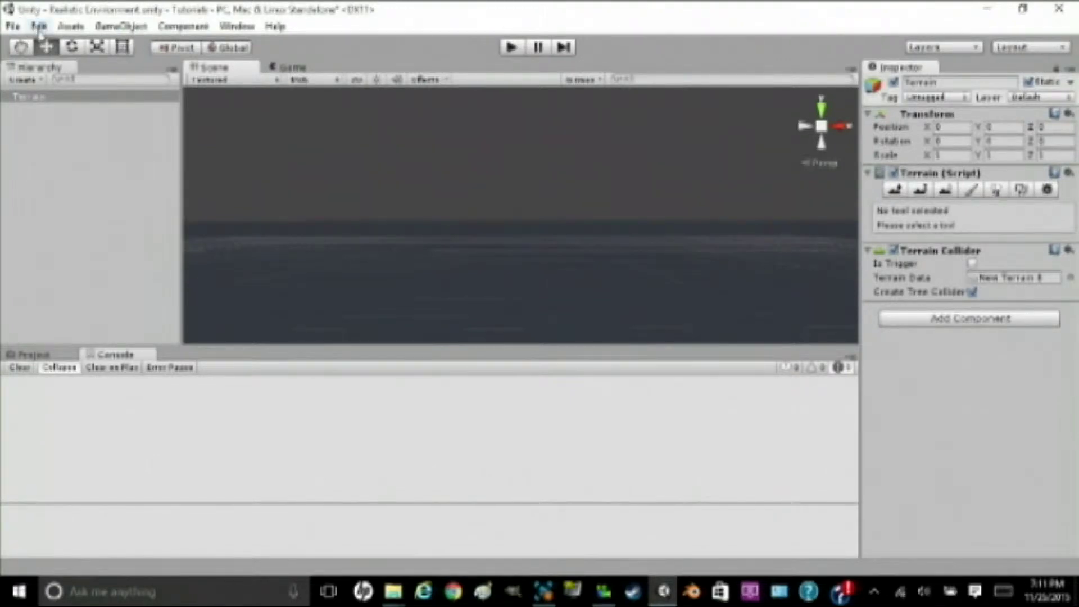
Step: Browse the project's materials in the skybox material picker
click(37, 26)
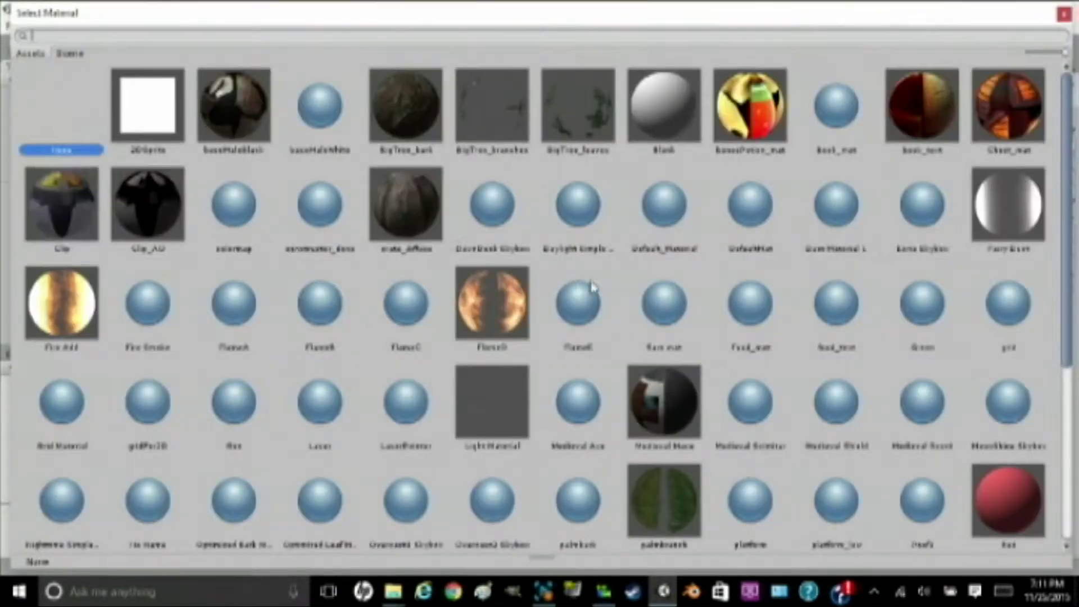
scroll(down, 3)
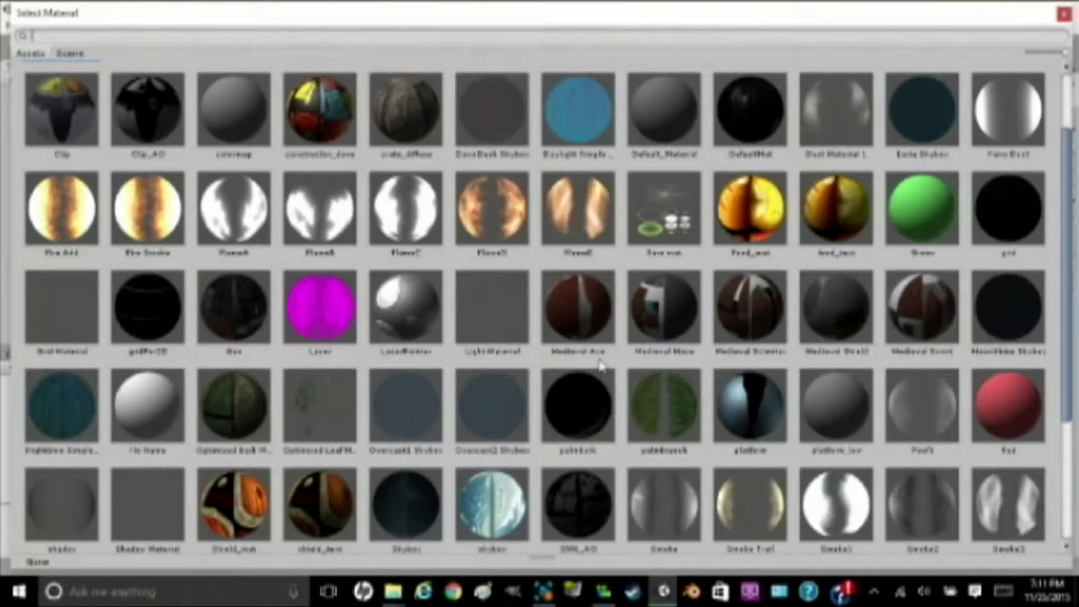
scroll(down, 3)
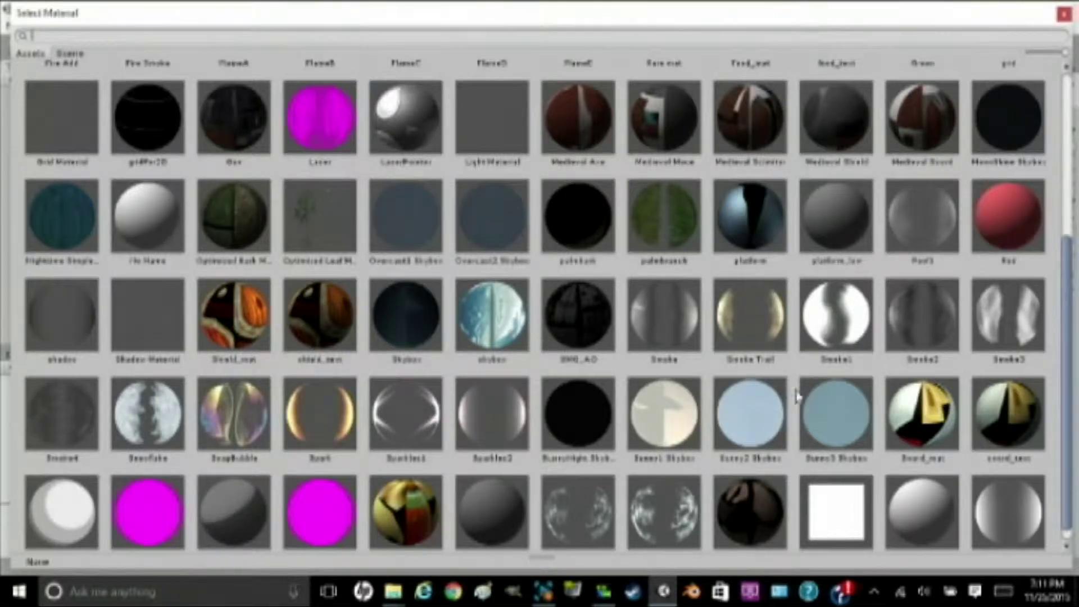
mouse_move(840, 432)
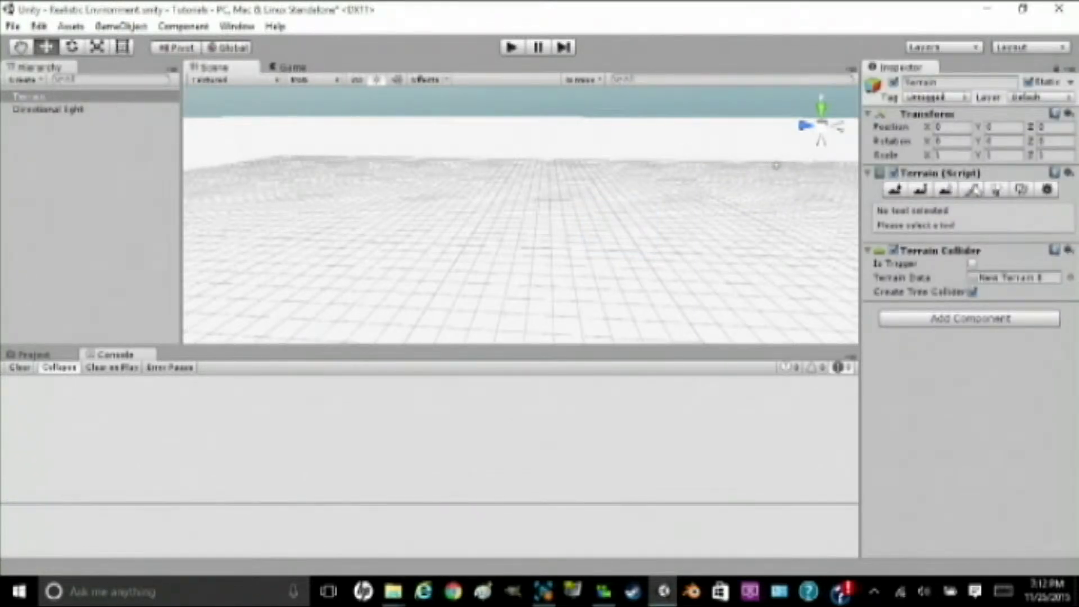
Step: Add the Grass texture as a terrain texture with the Paint Texture tool
click(969, 190)
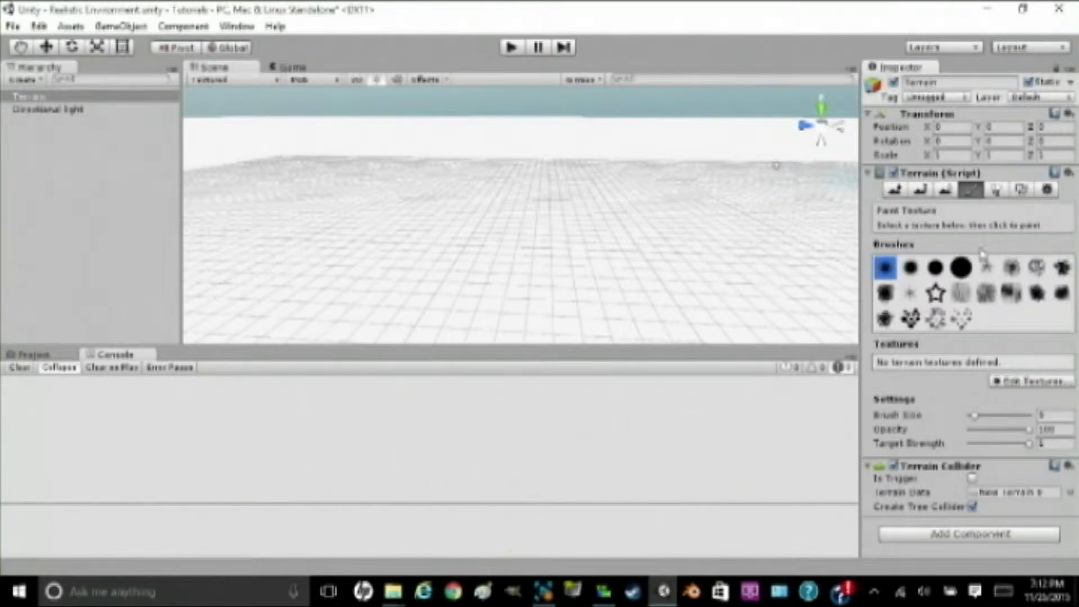
click(1030, 381)
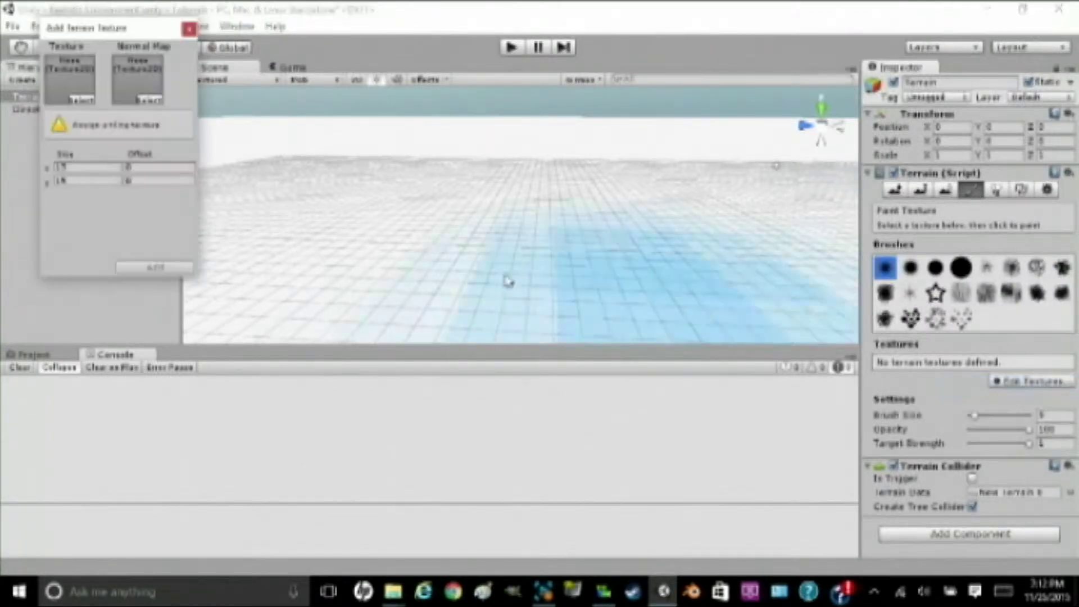
click(88, 100)
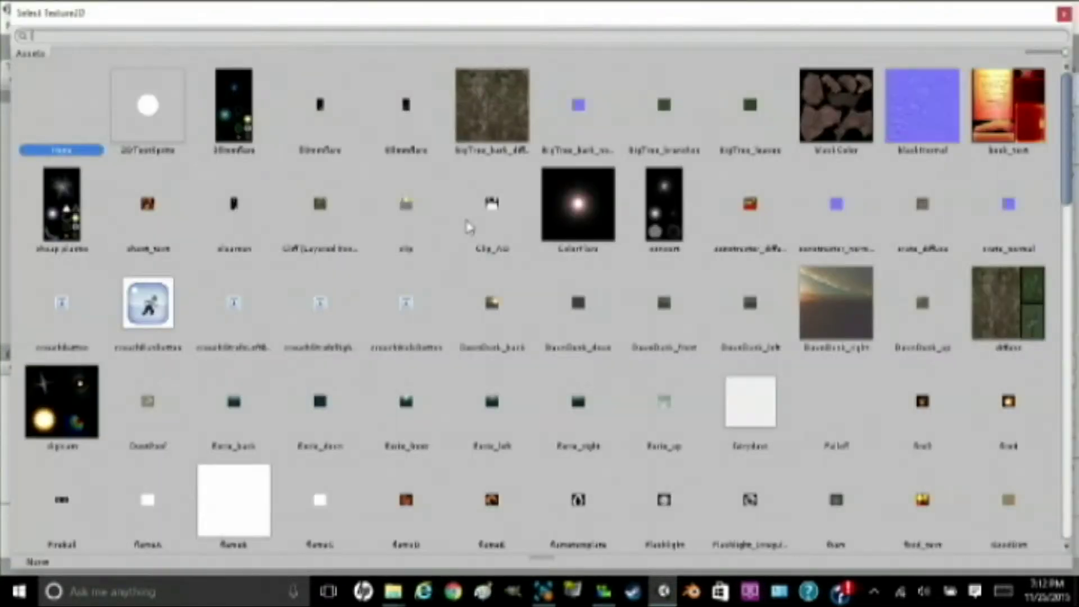
scroll(down, 3)
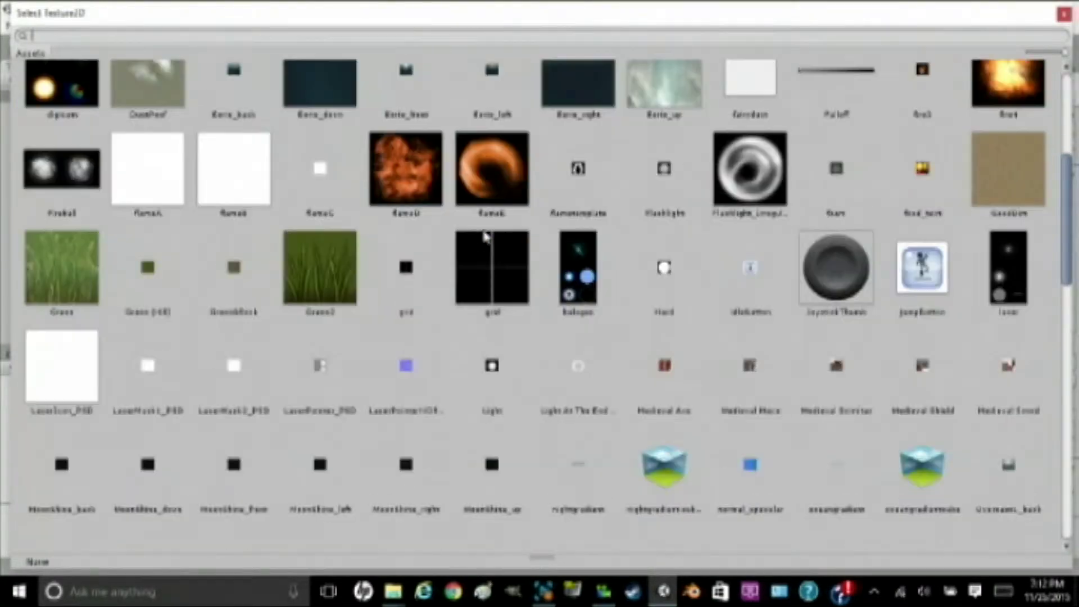
scroll(down, 3)
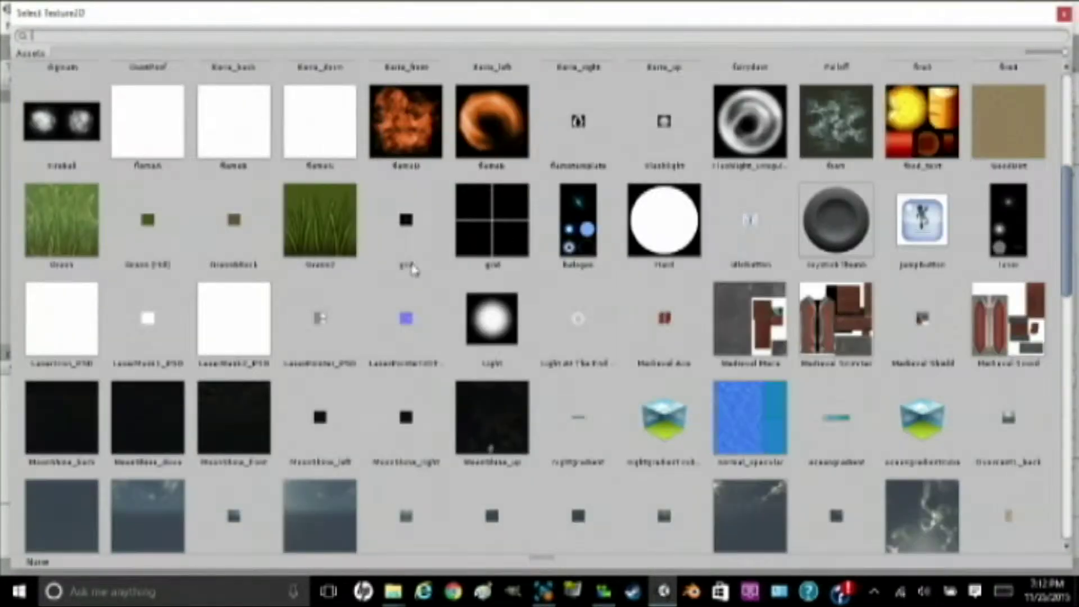
scroll(down, 3)
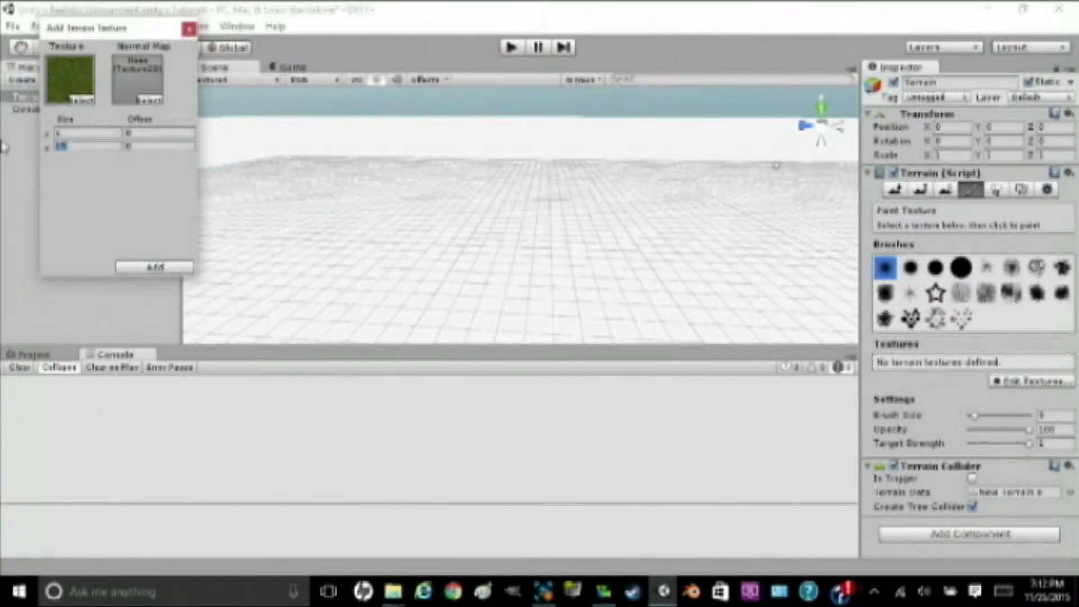
click(154, 267)
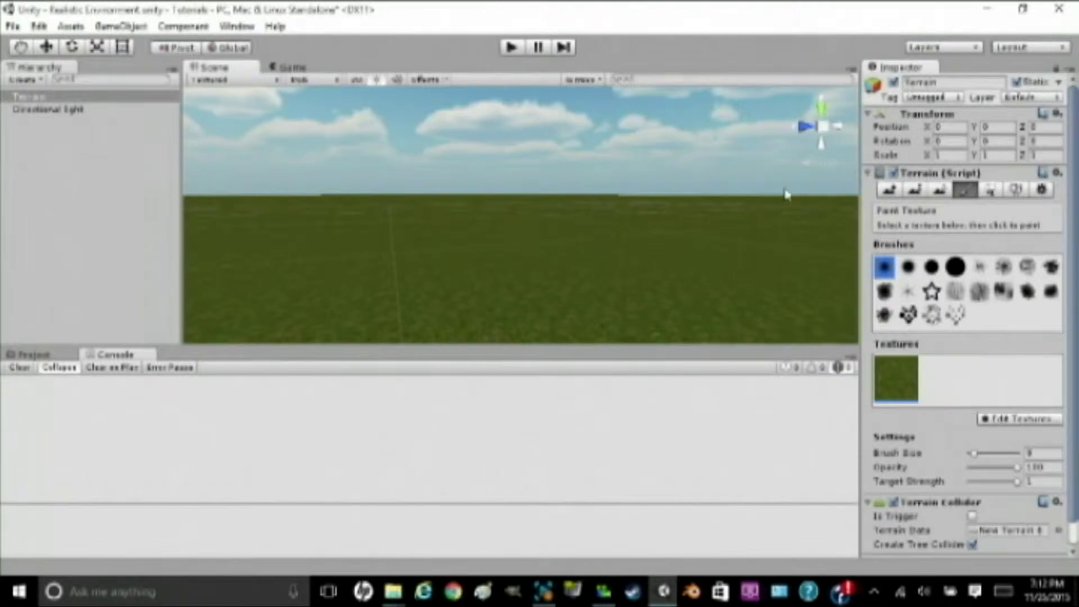
Step: Start a new grass detail via Paint Details and pick Grass as its texture
click(1020, 190)
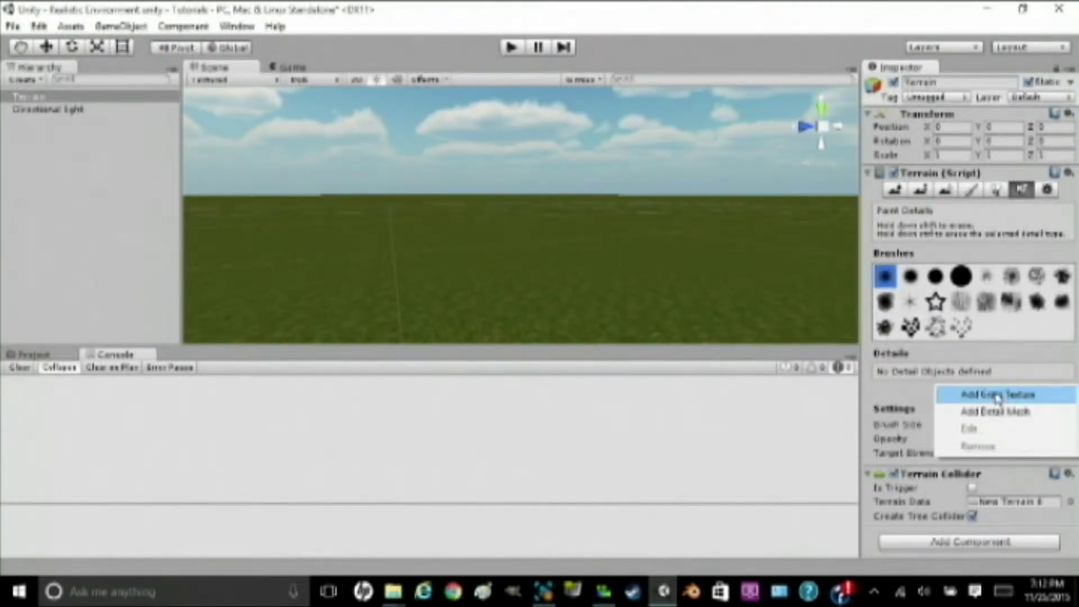
click(996, 395)
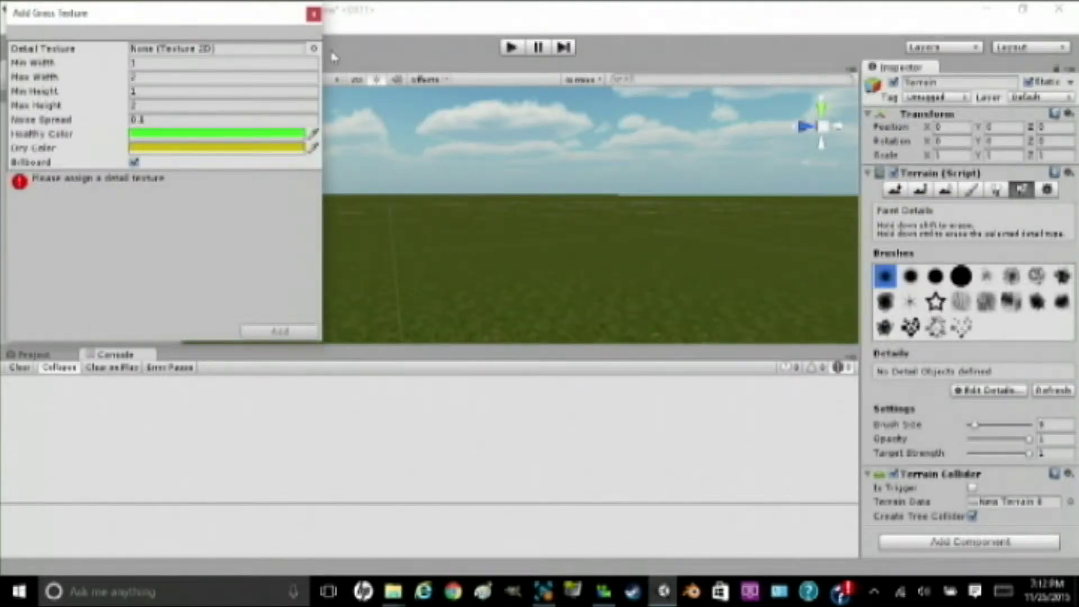
click(313, 48)
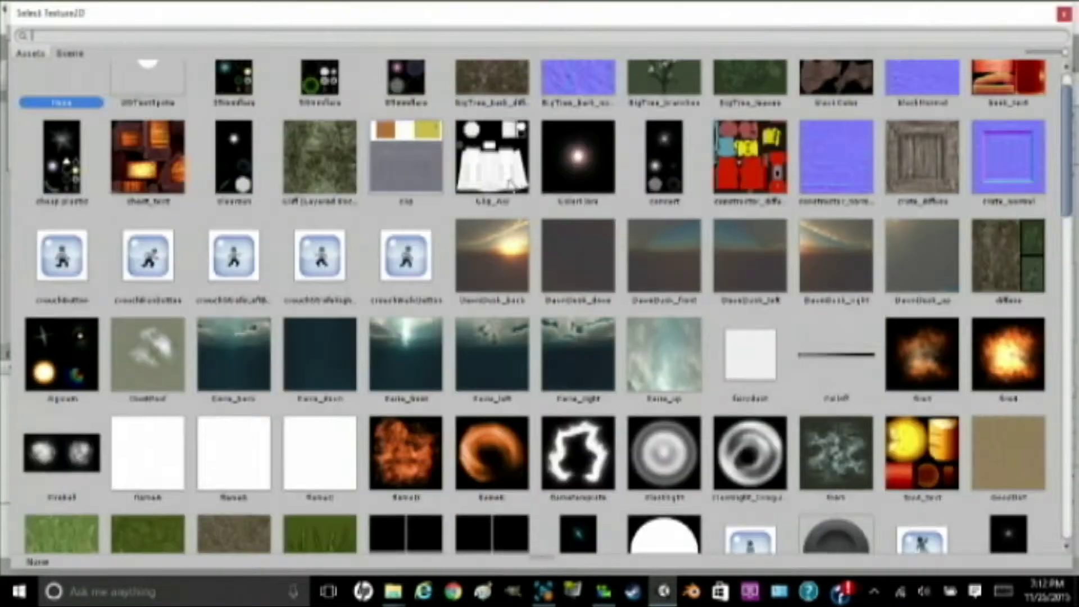
scroll(down, 3)
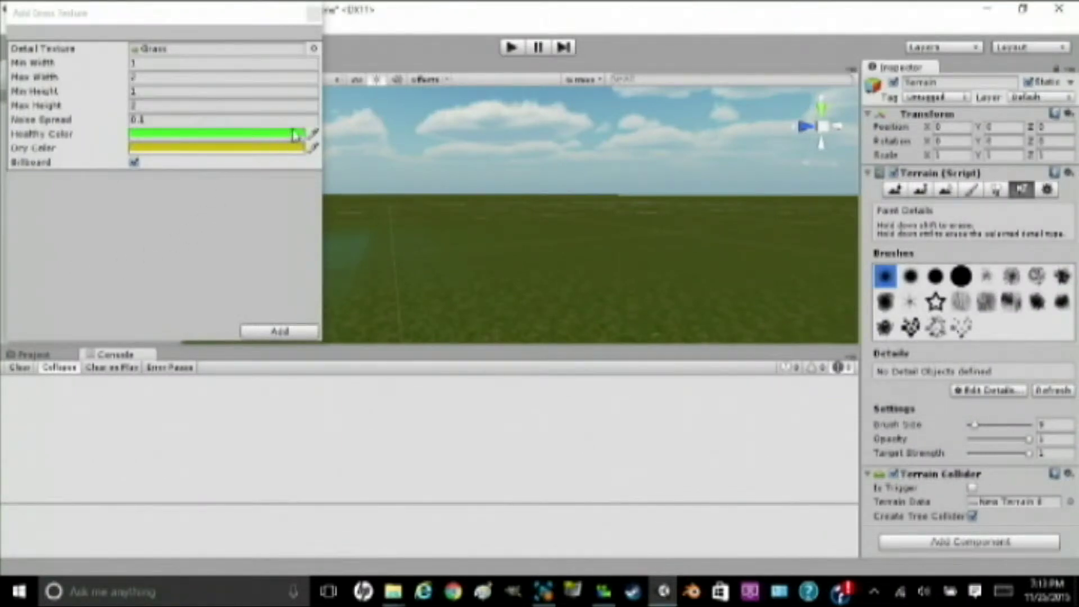
Step: Change the grass detail's Healthy Color to a darker green
click(309, 135)
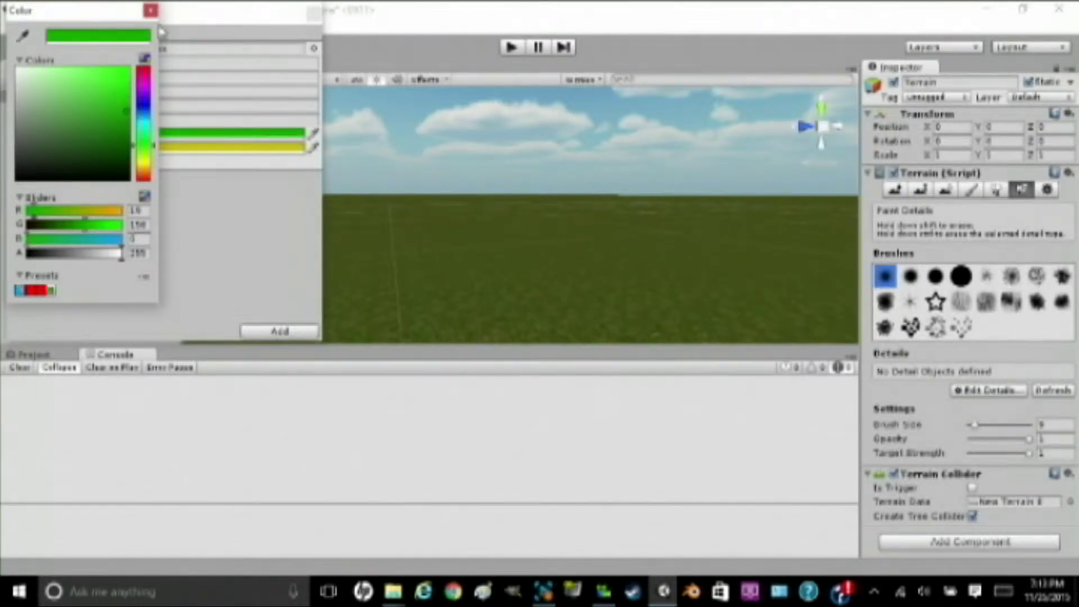
click(150, 10)
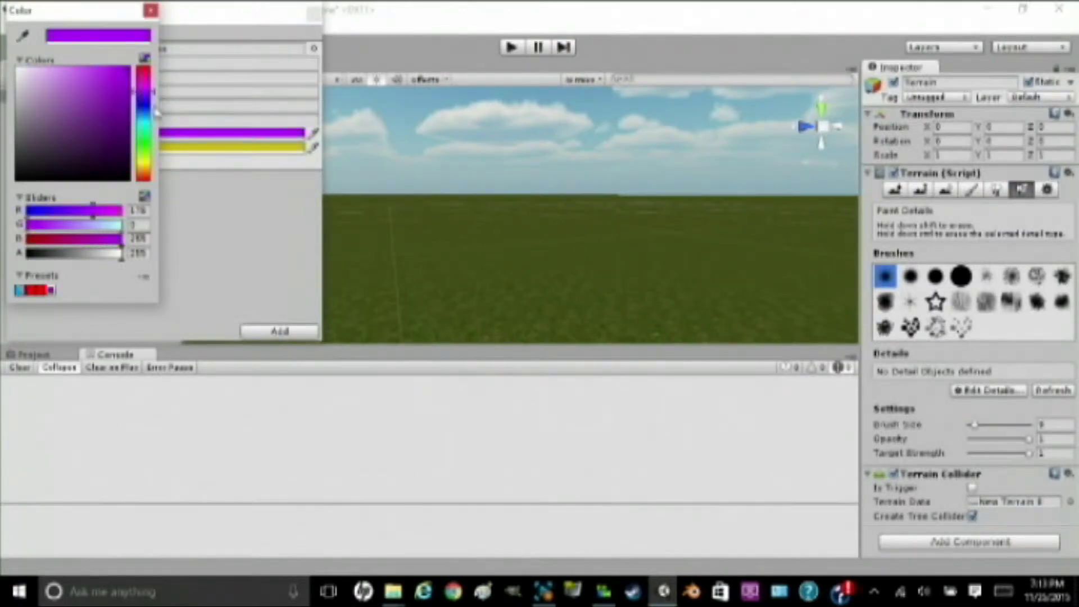
click(65, 72)
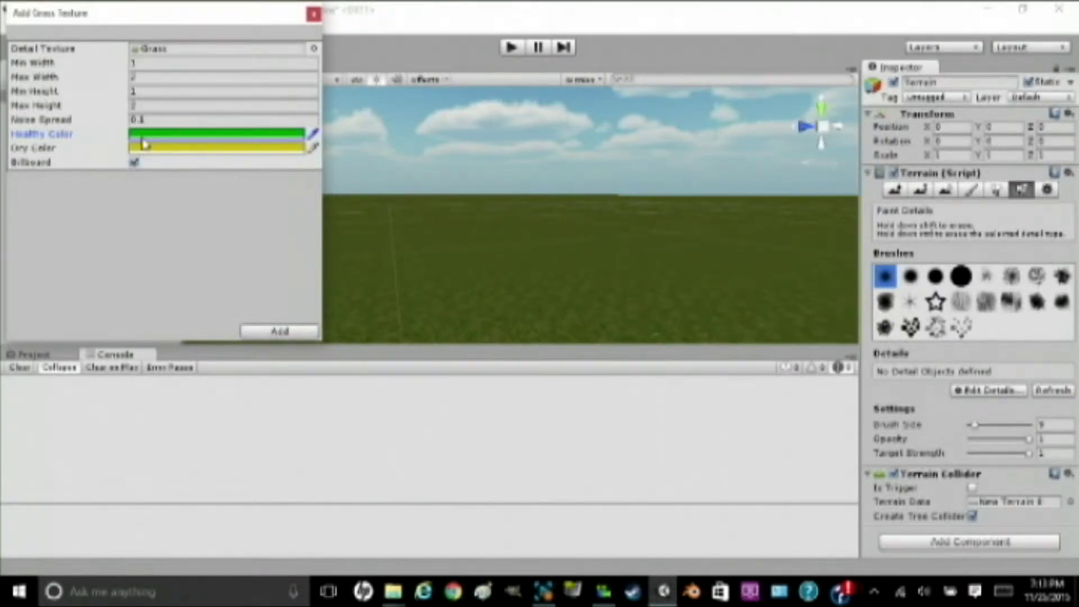
Step: Set the grass detail's Noise Spread to 0 and add it
click(221, 119)
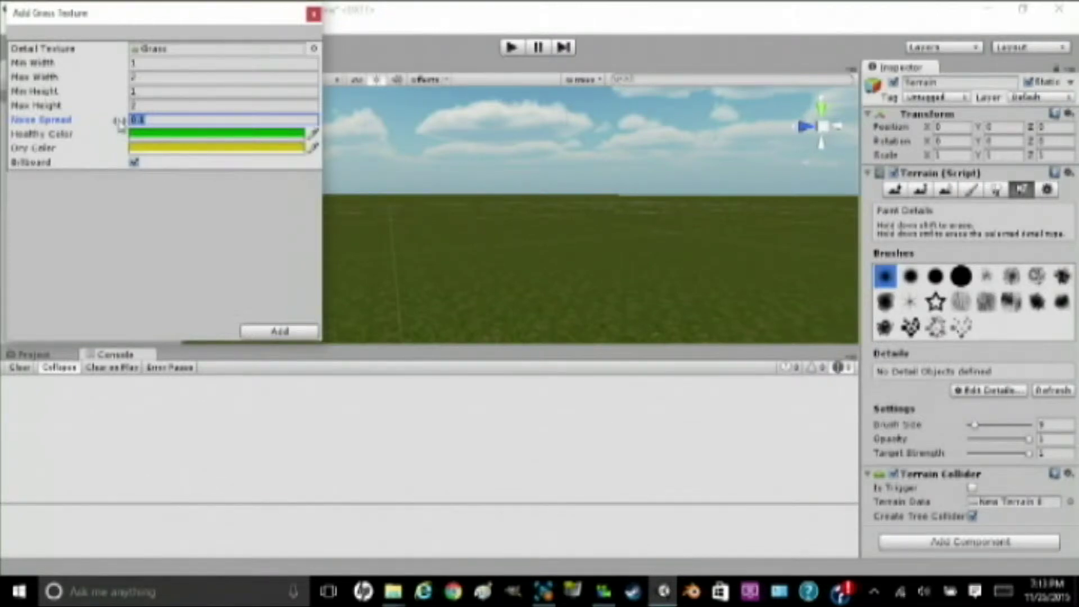
text(0)
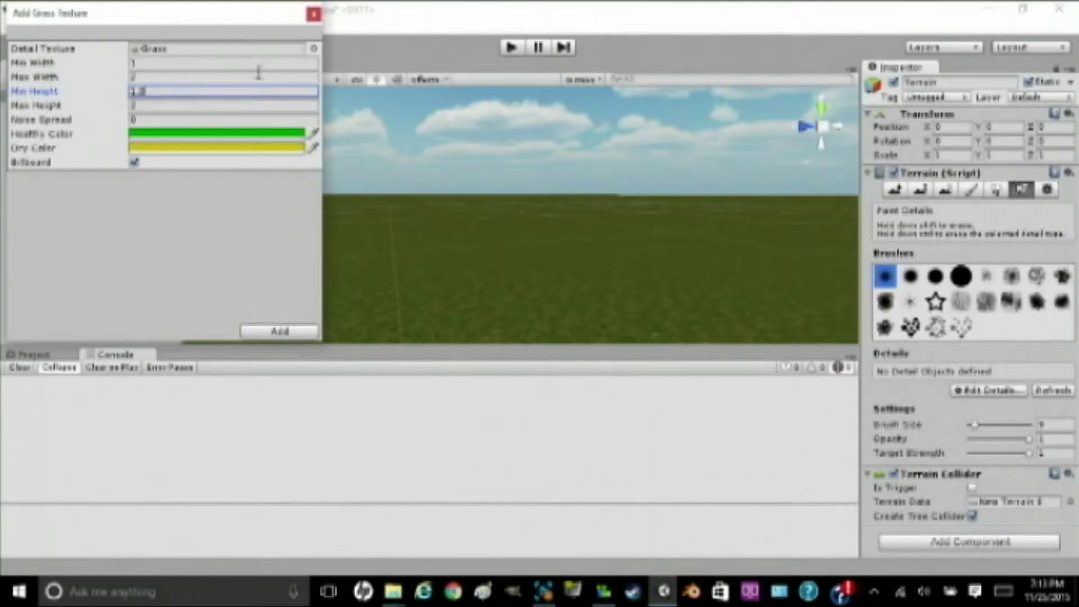
click(278, 331)
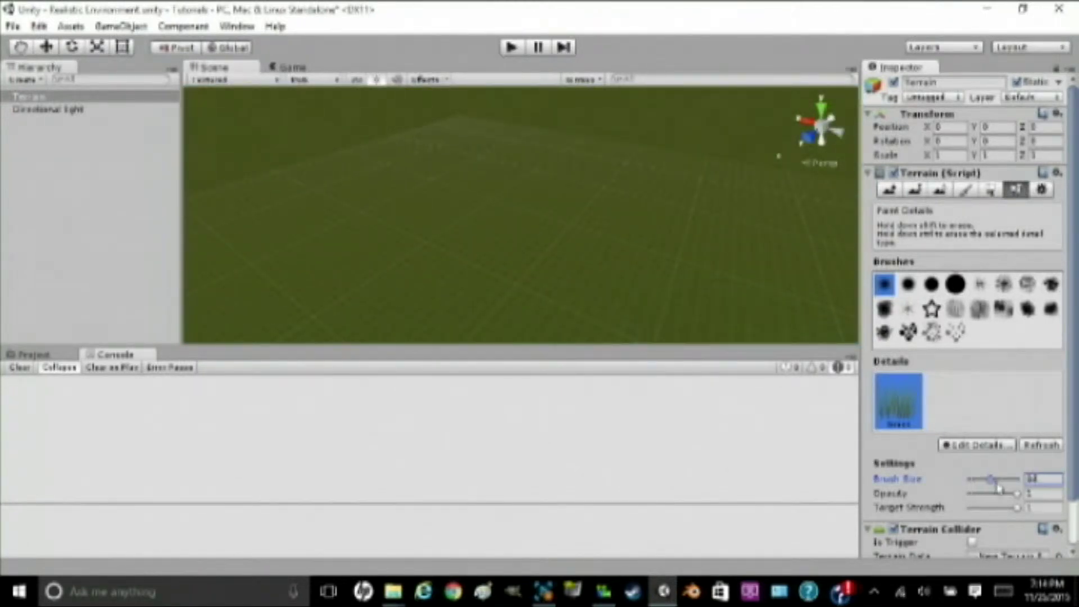
Step: Set the detail brush size to 100 and paint grass over the terrain
drag(990, 478, 1025, 478)
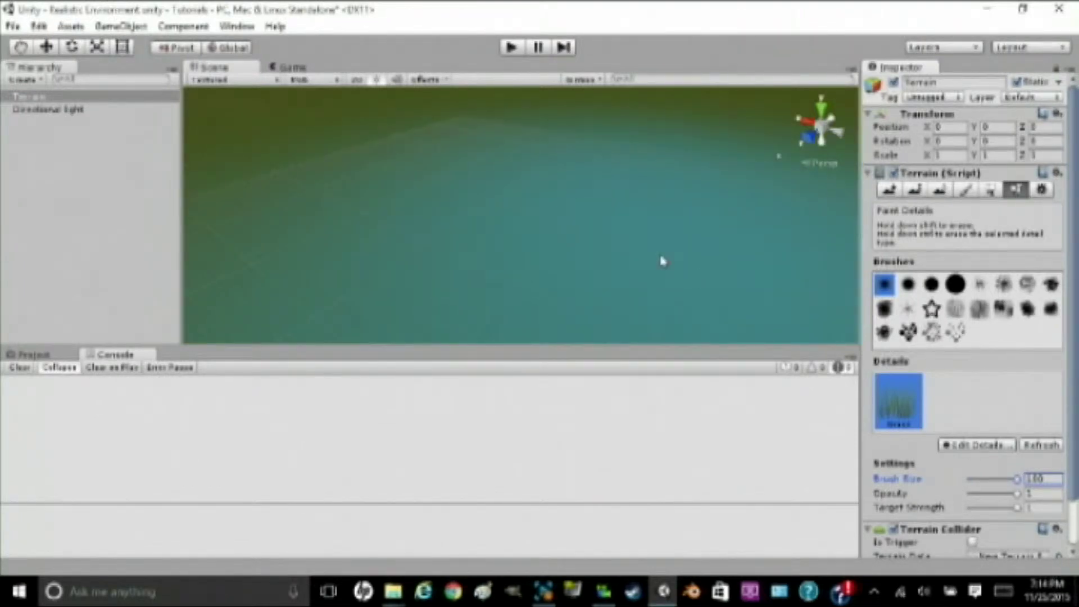
click(953, 284)
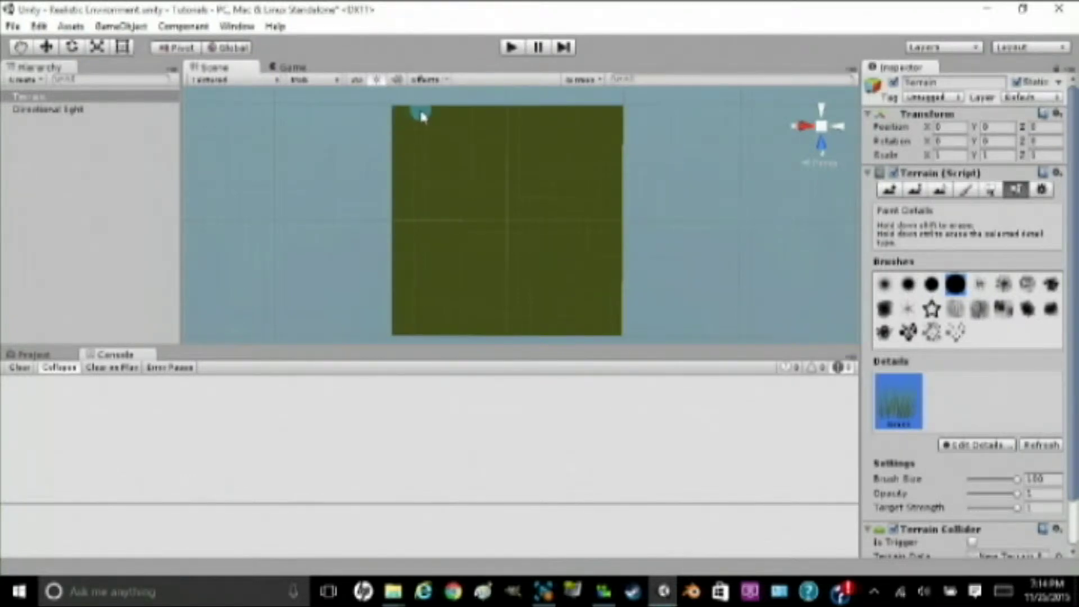
mouse_move(473, 117)
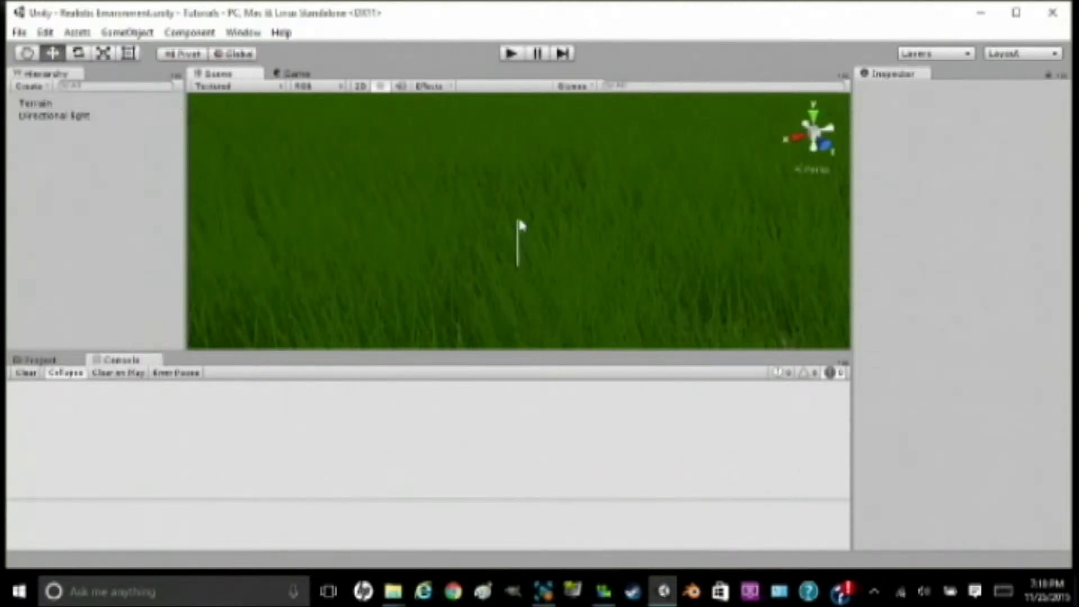
Step: Select the grass-covered Terrain in the Hierarchy to view its components
click(34, 103)
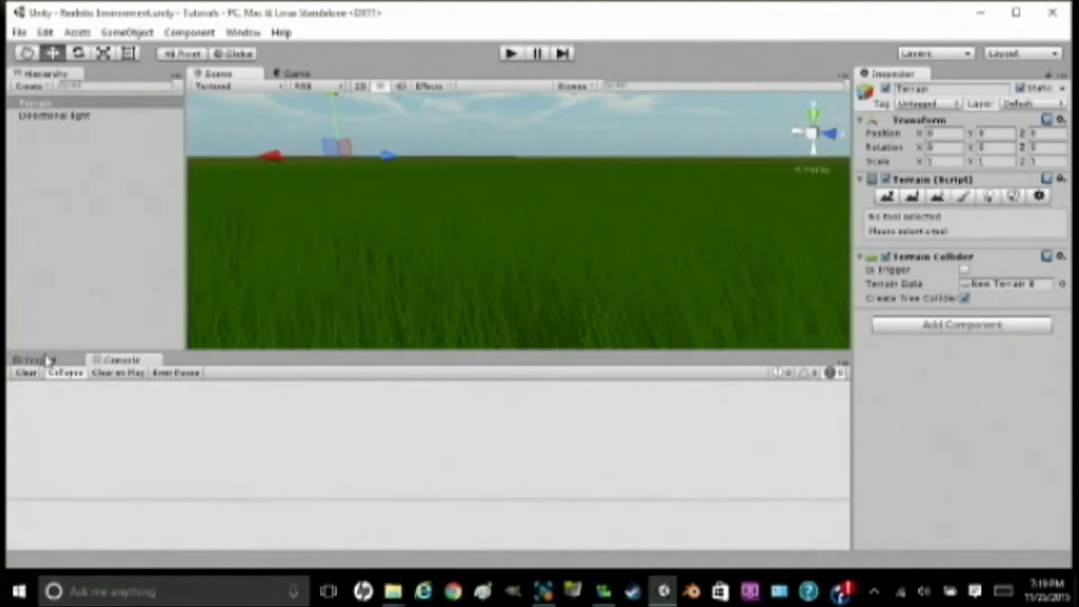
Step: Open Standard Assets > Character Controllers in the Project panel
click(35, 358)
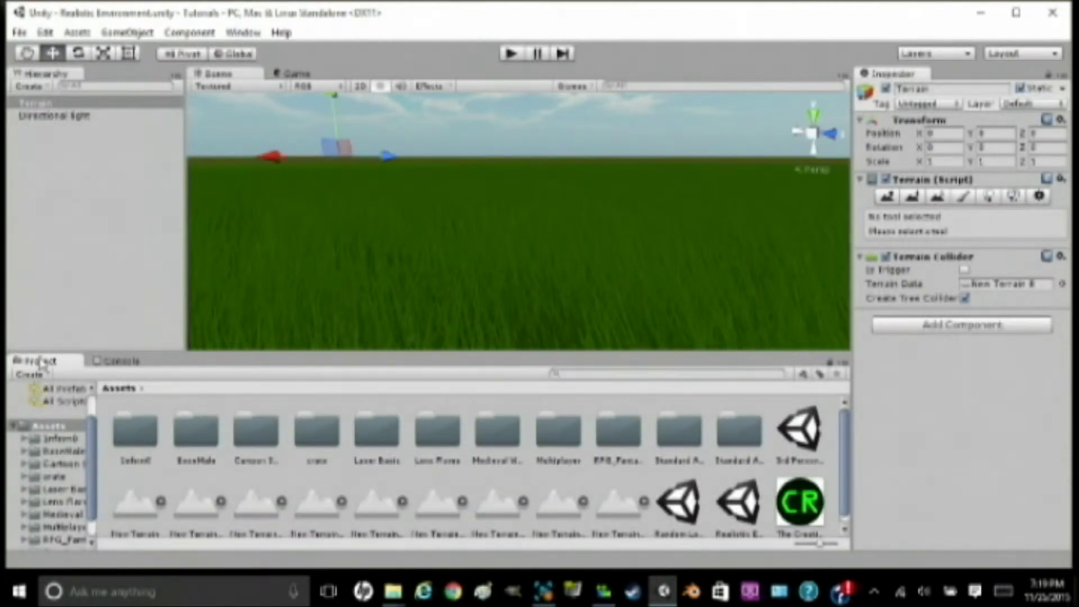
mouse_move(353, 414)
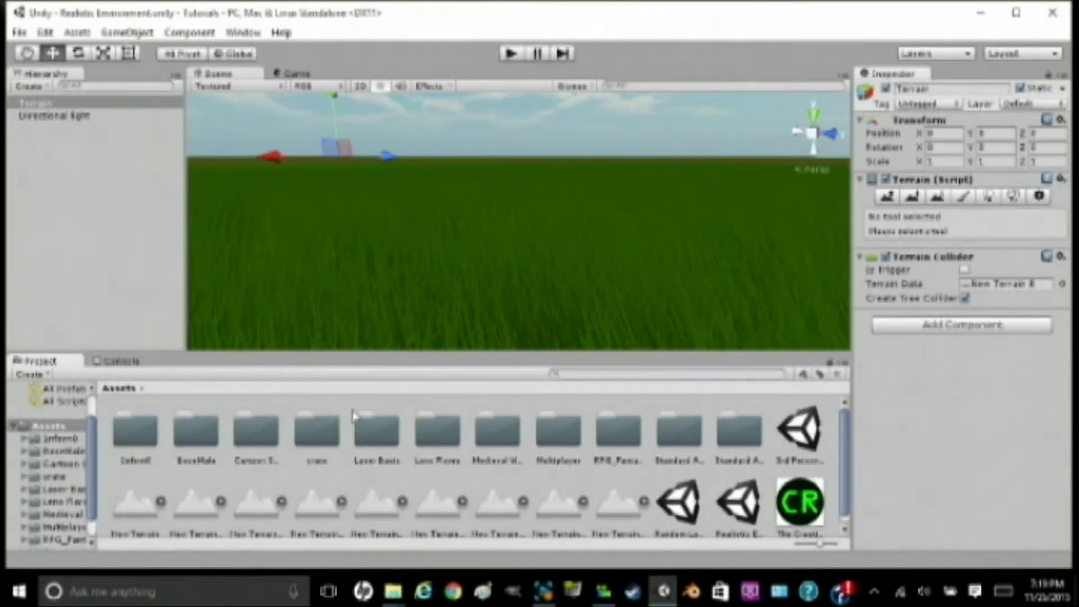
click(677, 433)
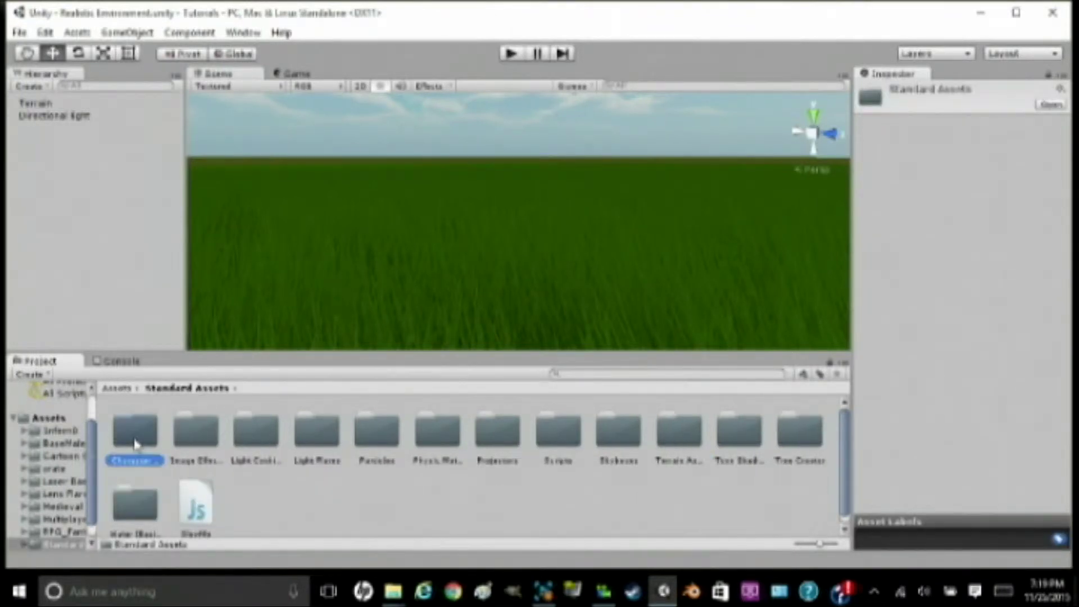
double_click(134, 427)
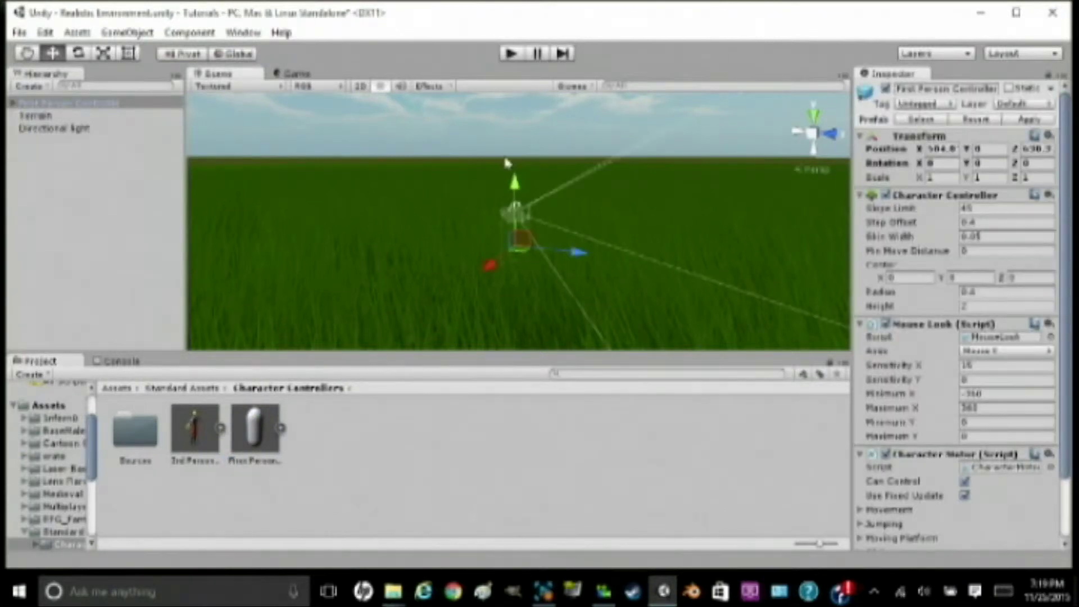
mouse_move(519, 156)
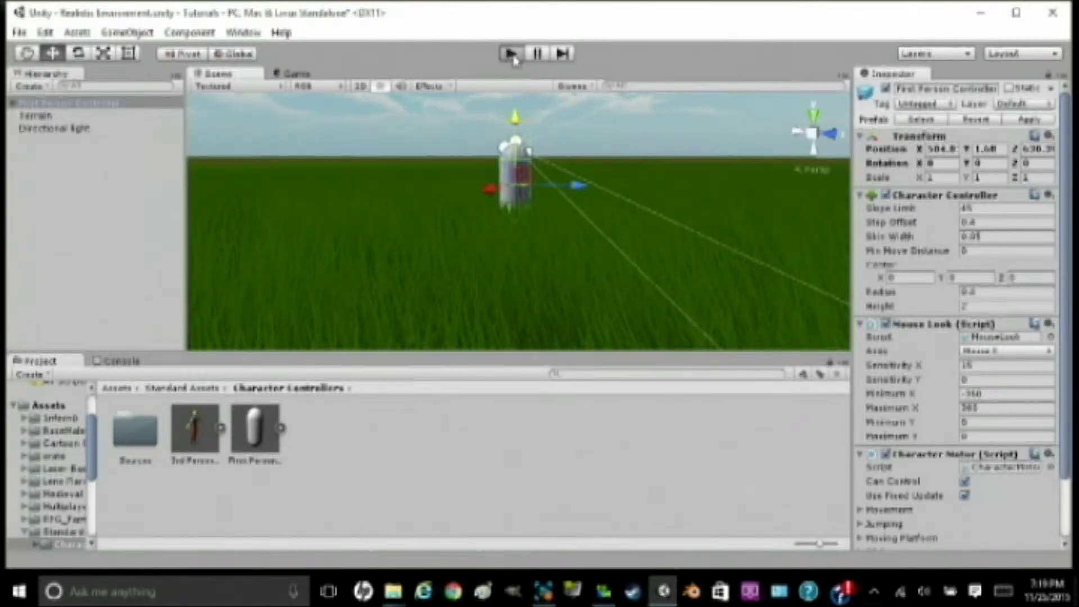
click(507, 54)
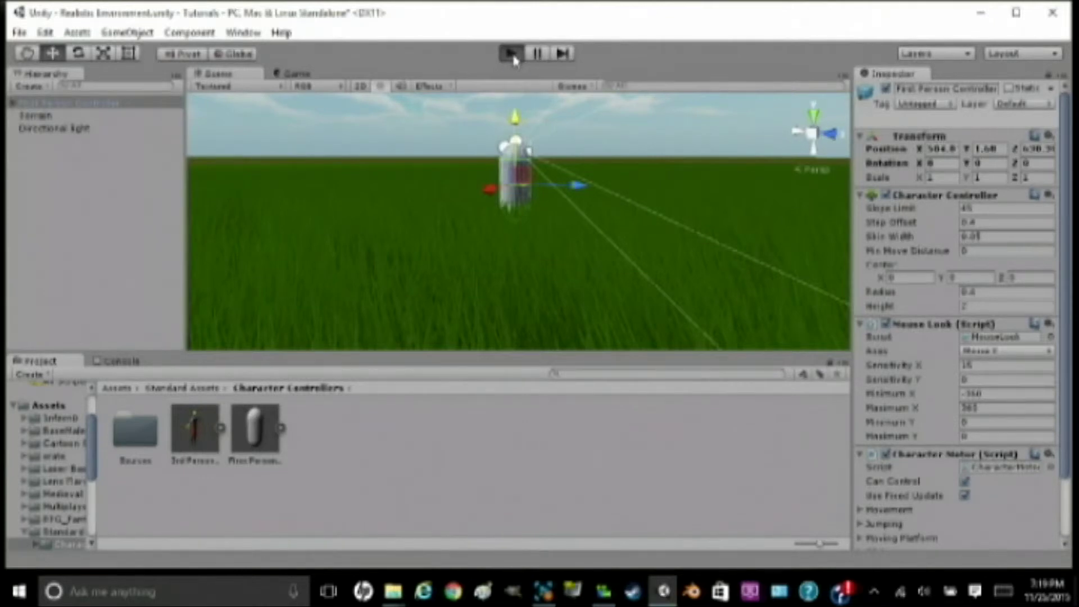
click(509, 54)
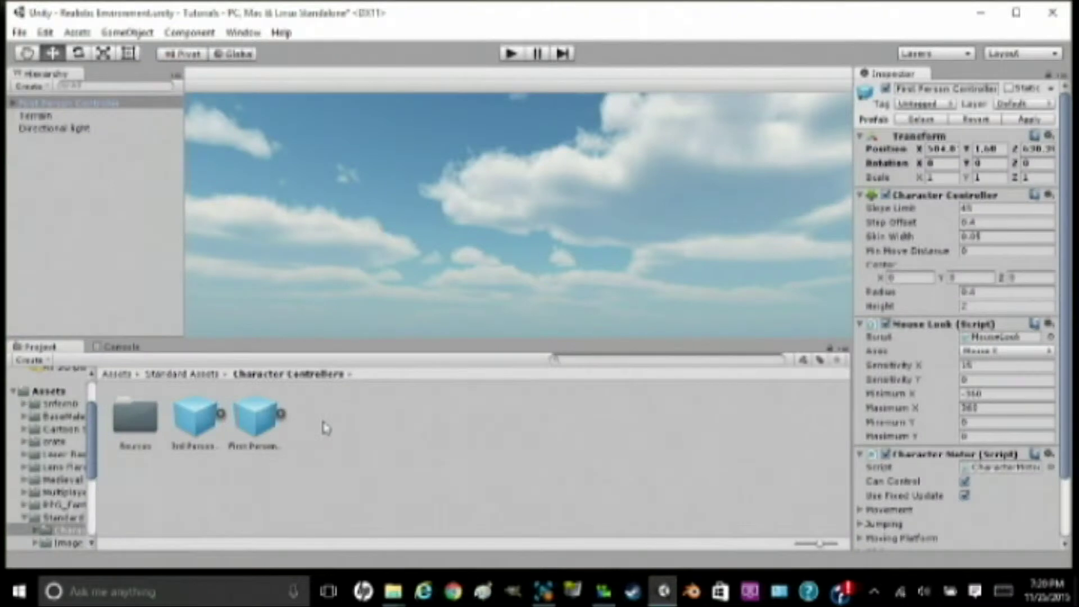
click(509, 54)
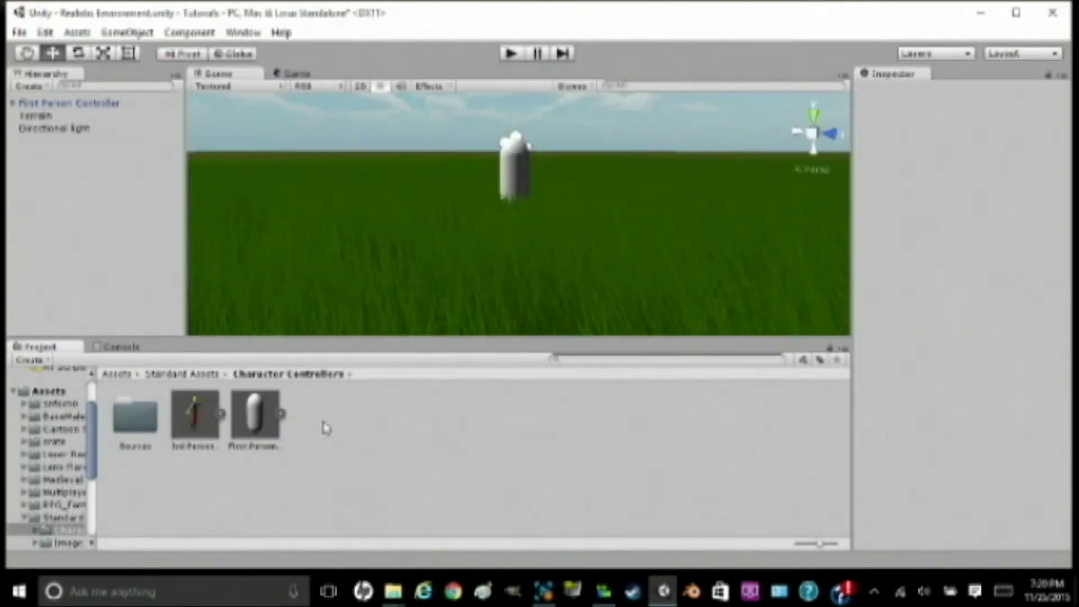
mouse_move(567, 214)
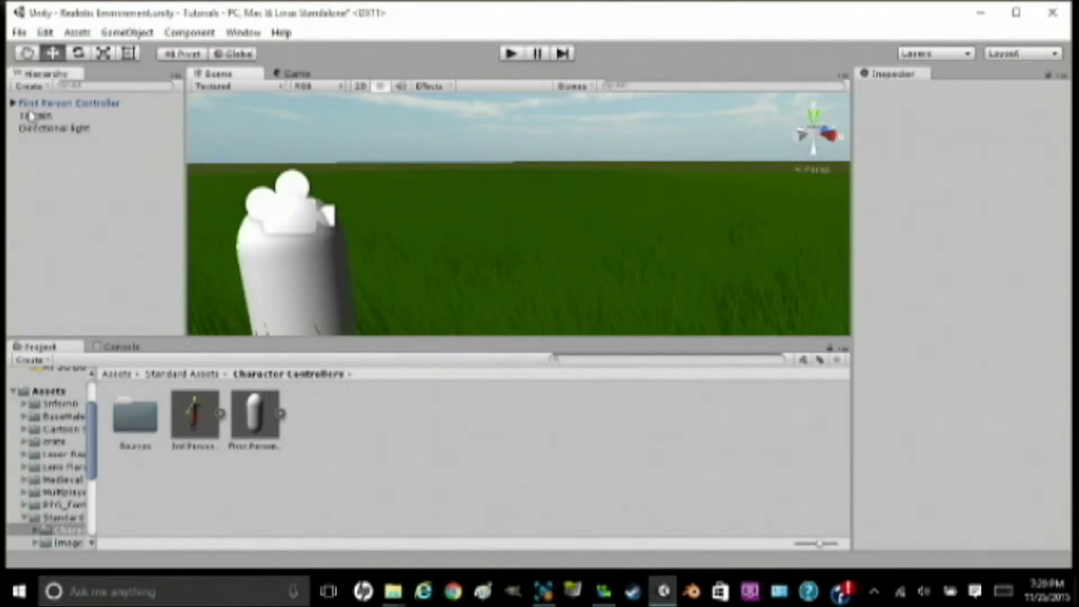
Step: Set the controller's Main Camera clipping planes to Near 0.01 and Far 50
click(6, 103)
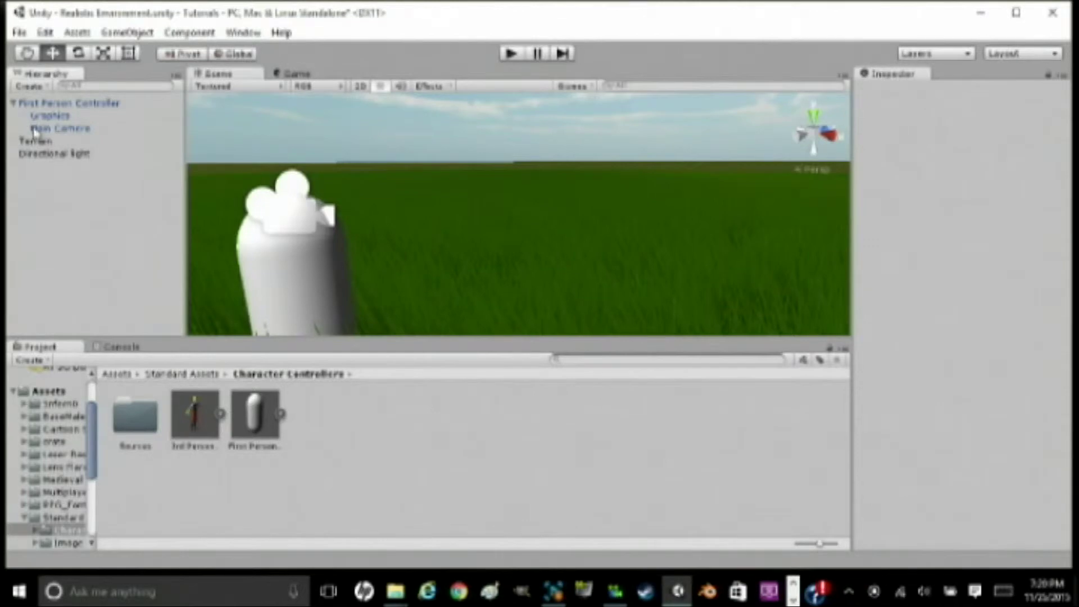
click(61, 128)
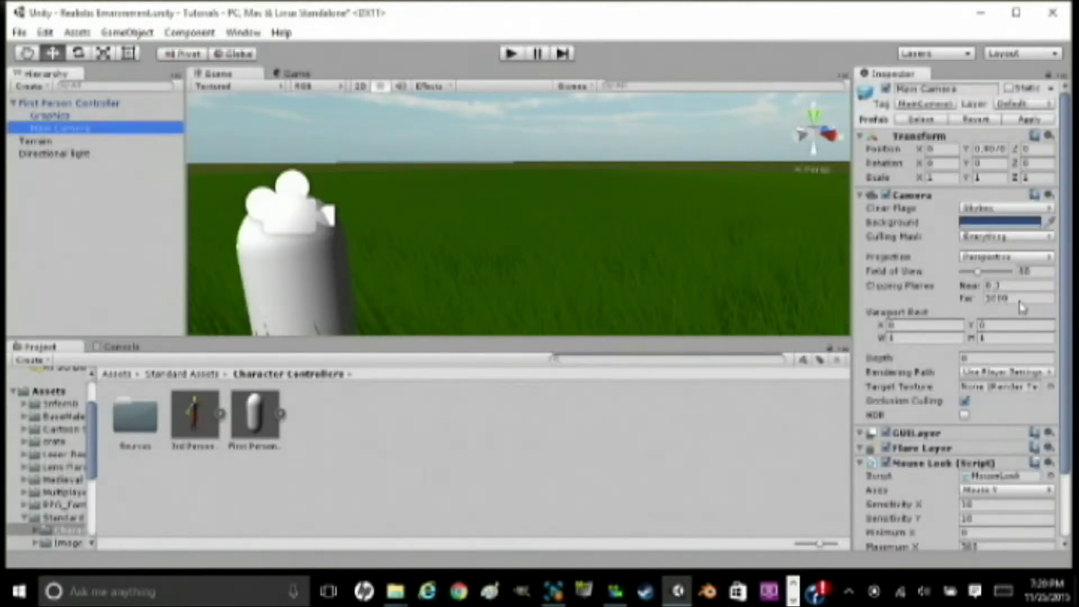
click(1011, 286)
text(0.01)
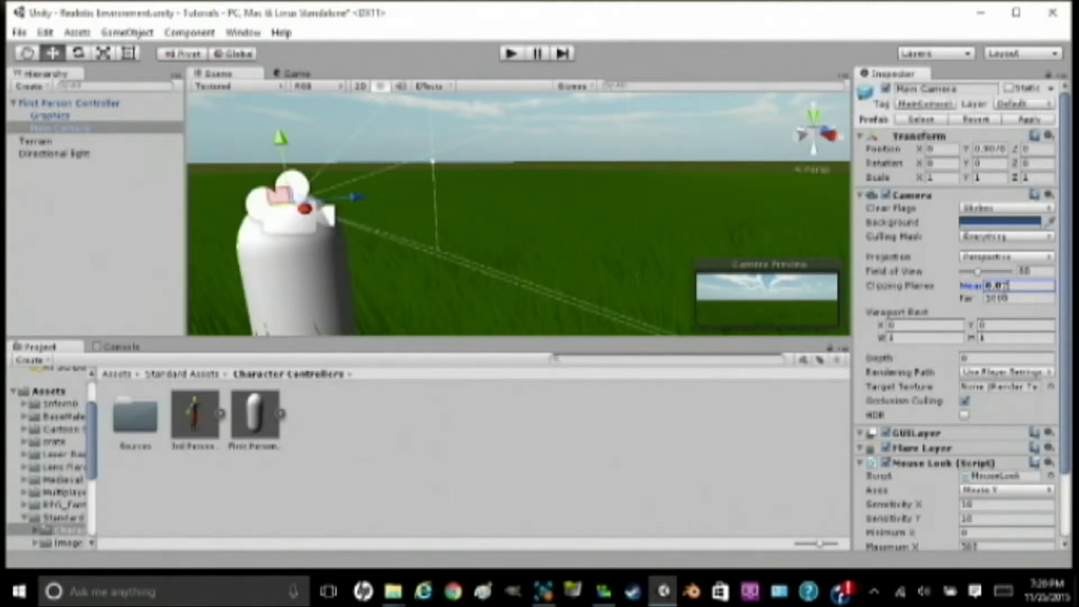
click(1011, 298)
text(50)
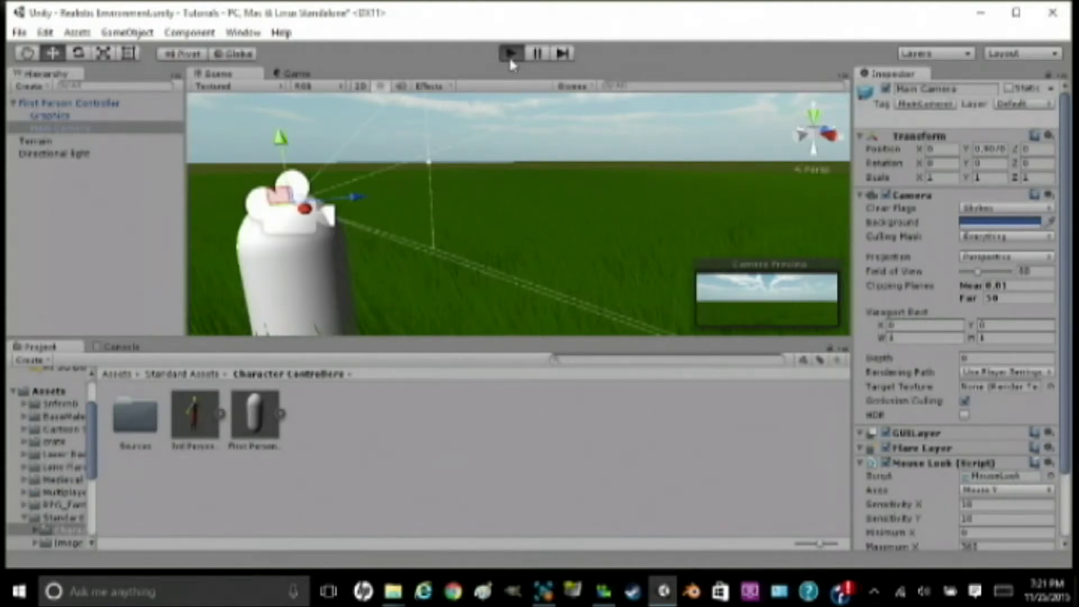
mouse_move(488, 136)
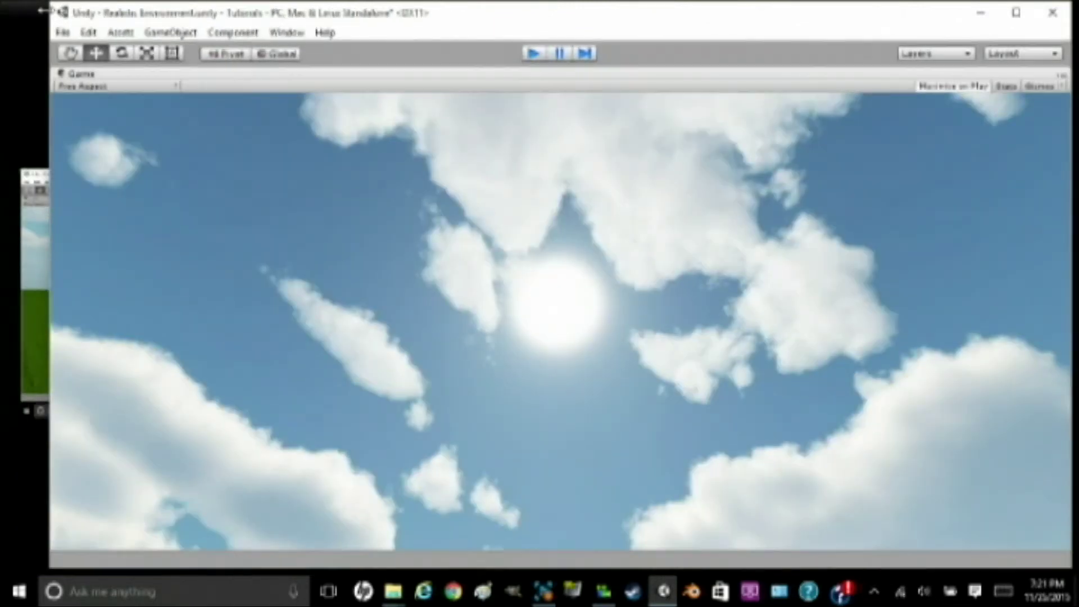
Step: Stop the test run and select the Directional Light to inspect its Light component
click(80, 73)
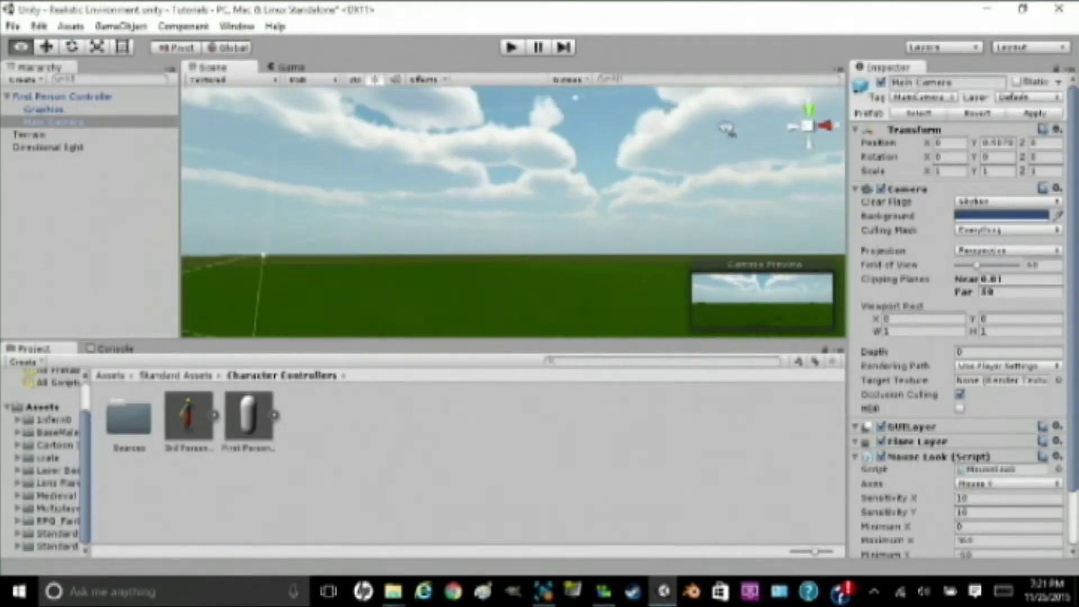
click(47, 147)
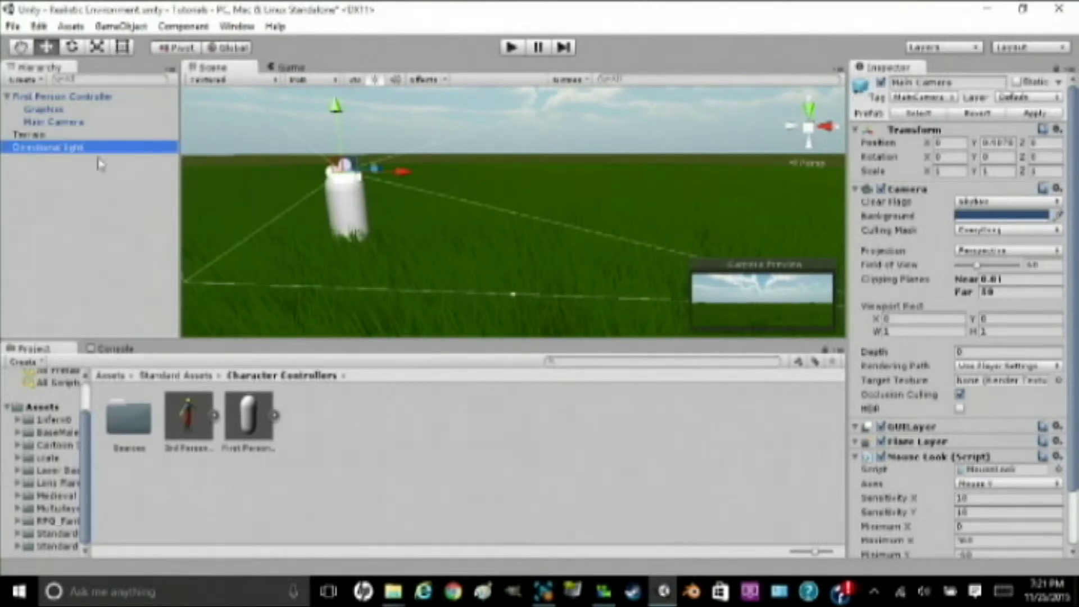
mouse_move(629, 193)
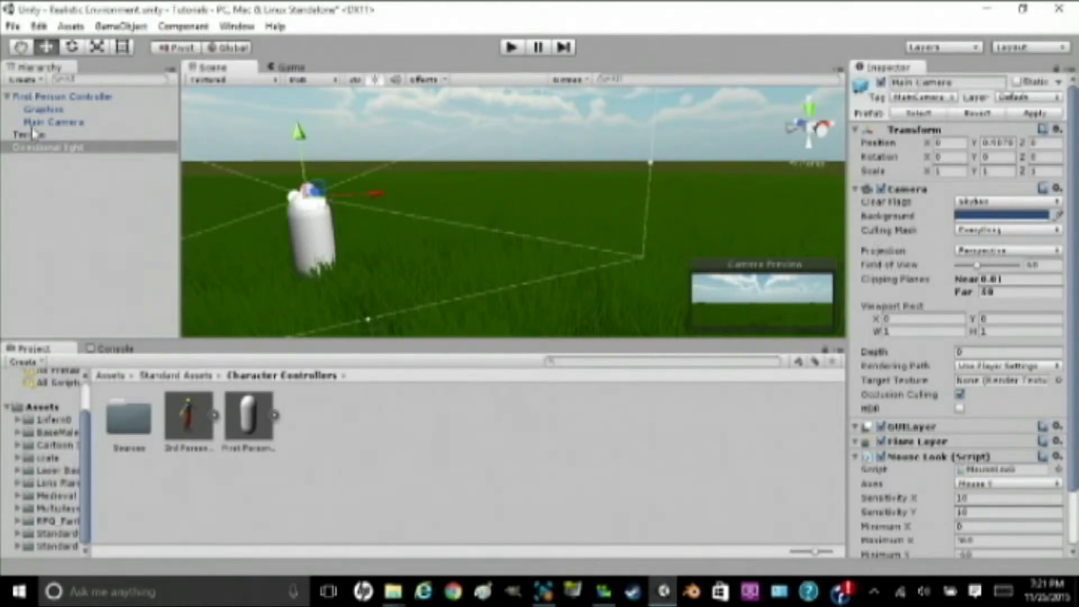
click(54, 122)
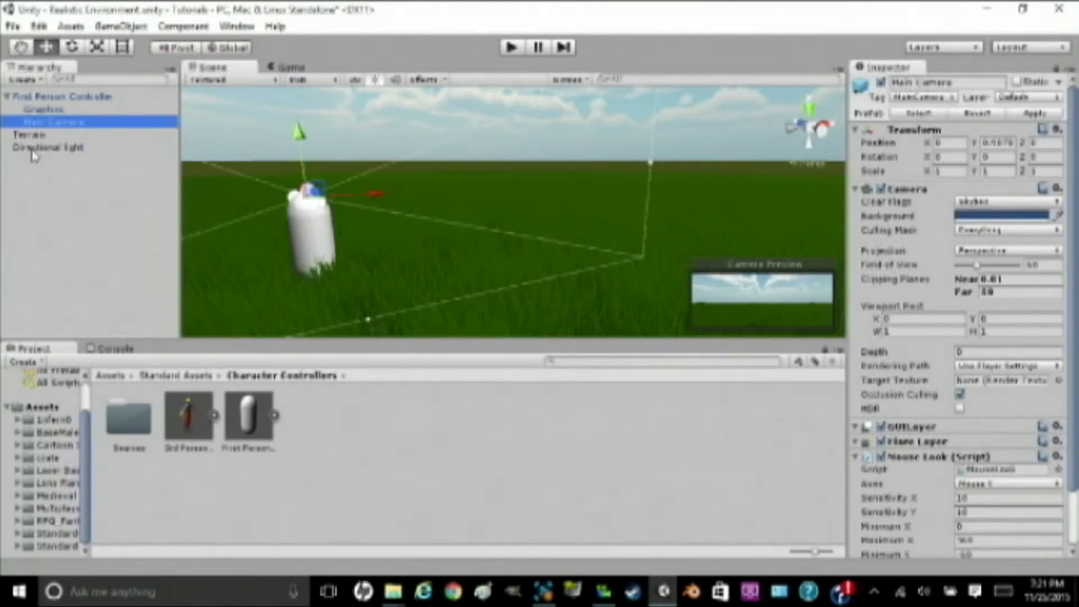
click(48, 147)
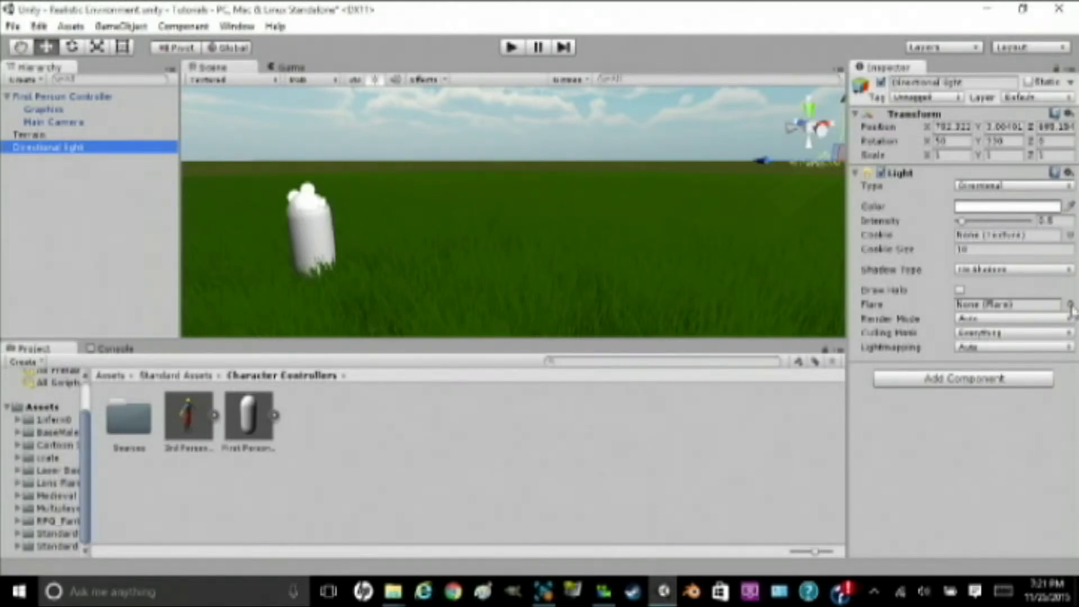
Step: Search the Asset Store for 'lens' to locate the free Lens Flares package
click(1071, 304)
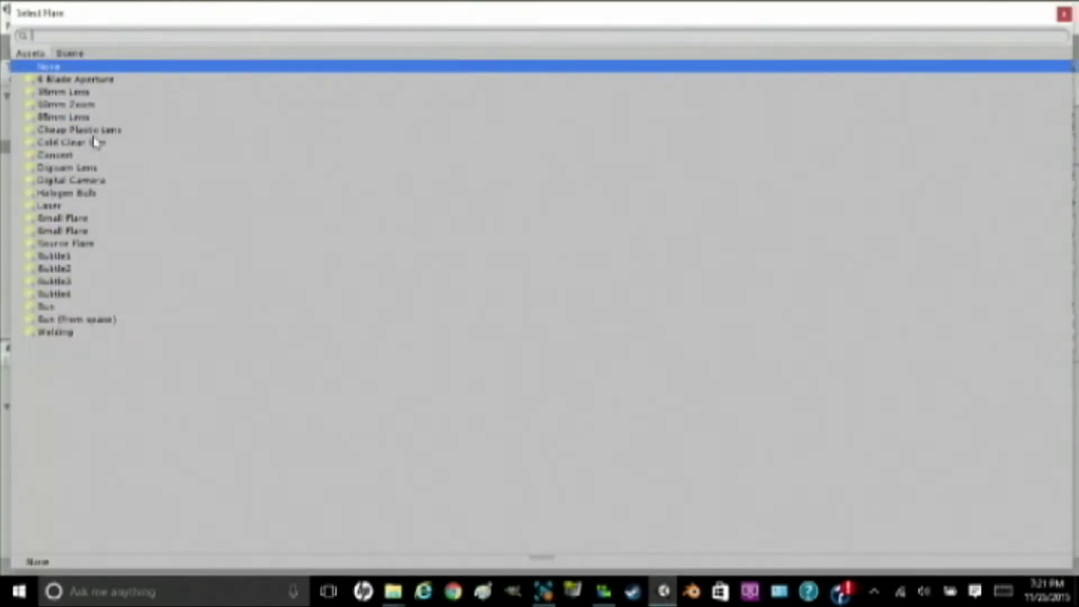
click(48, 67)
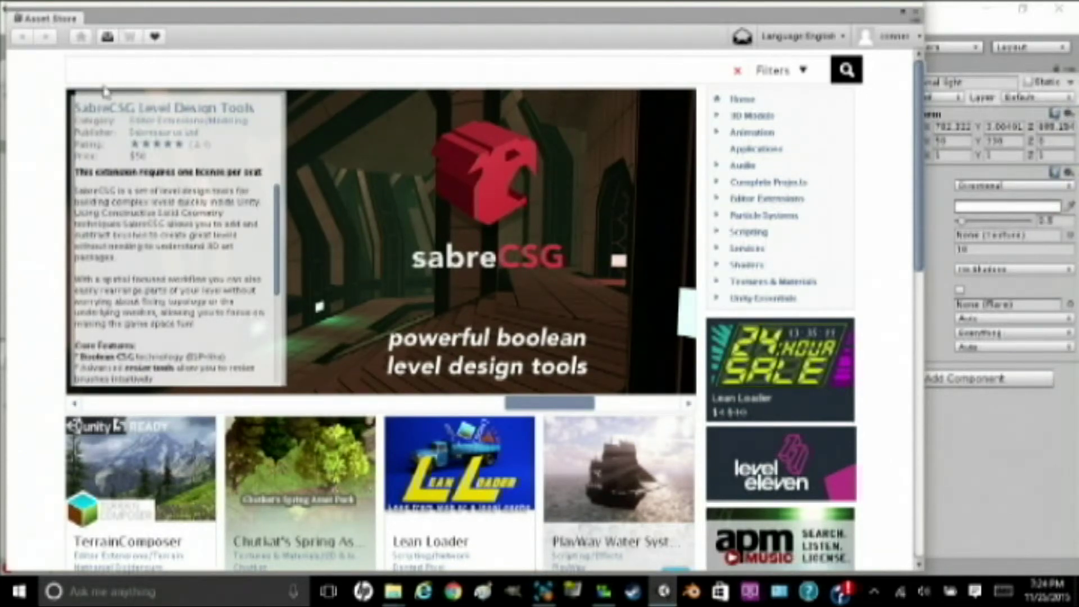
text(lens)
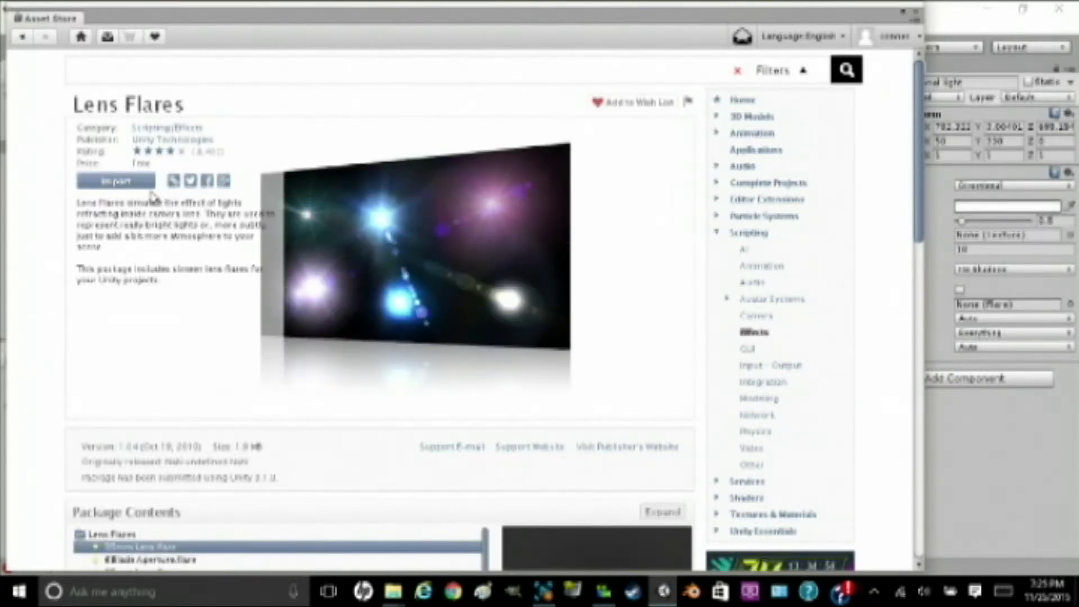
mouse_move(580, 95)
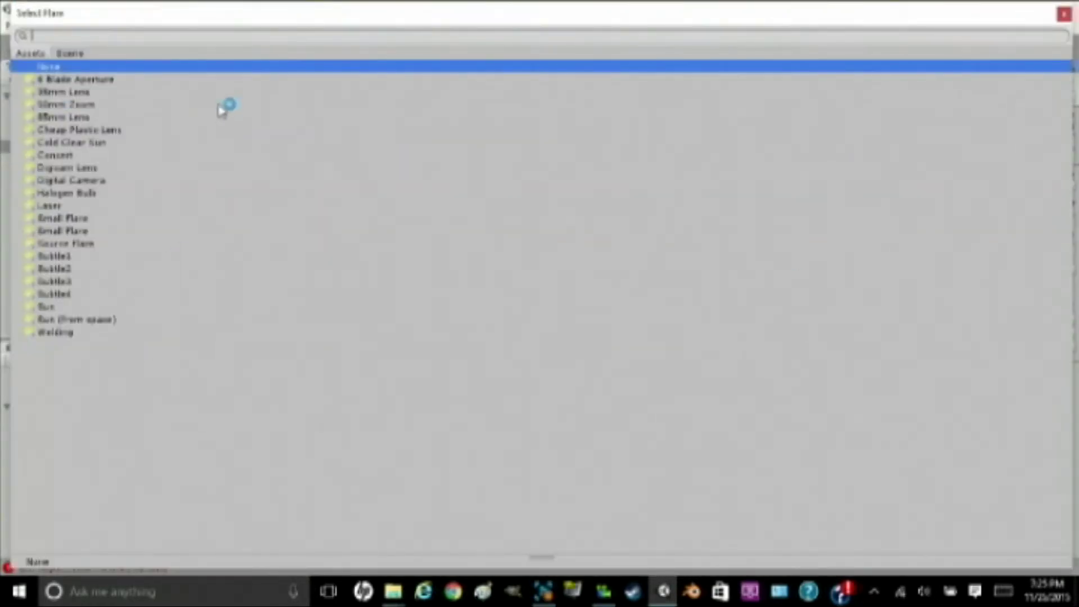
mouse_move(89, 195)
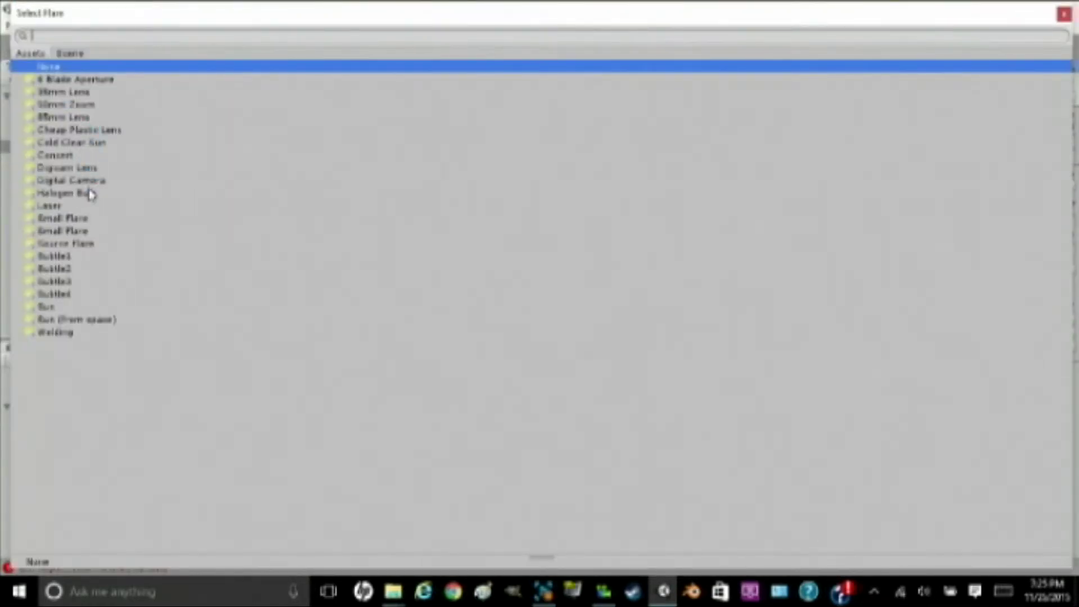
mouse_move(96, 93)
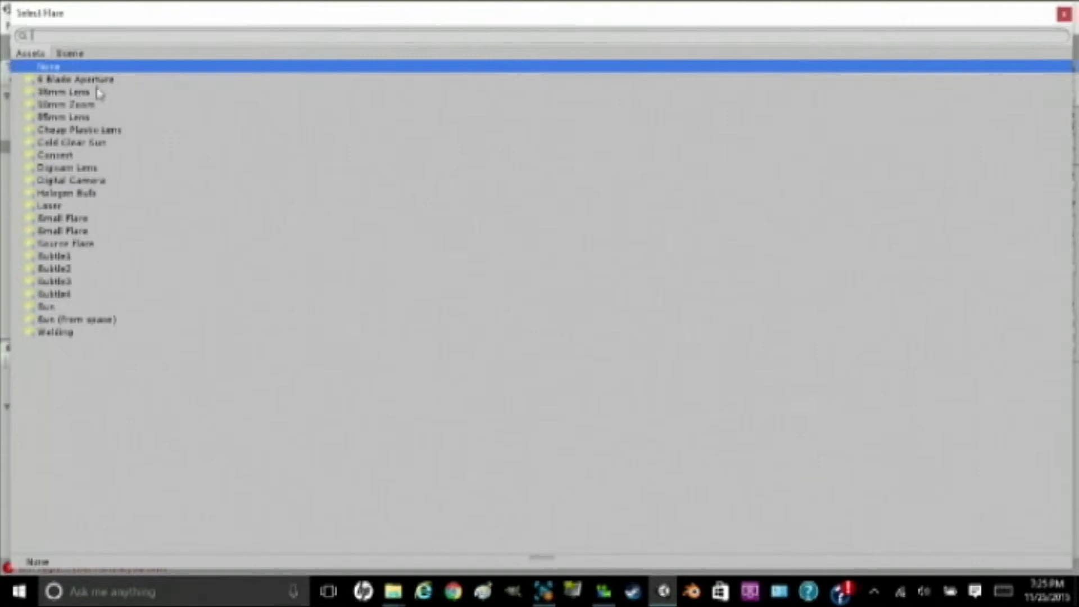
mouse_move(165, 112)
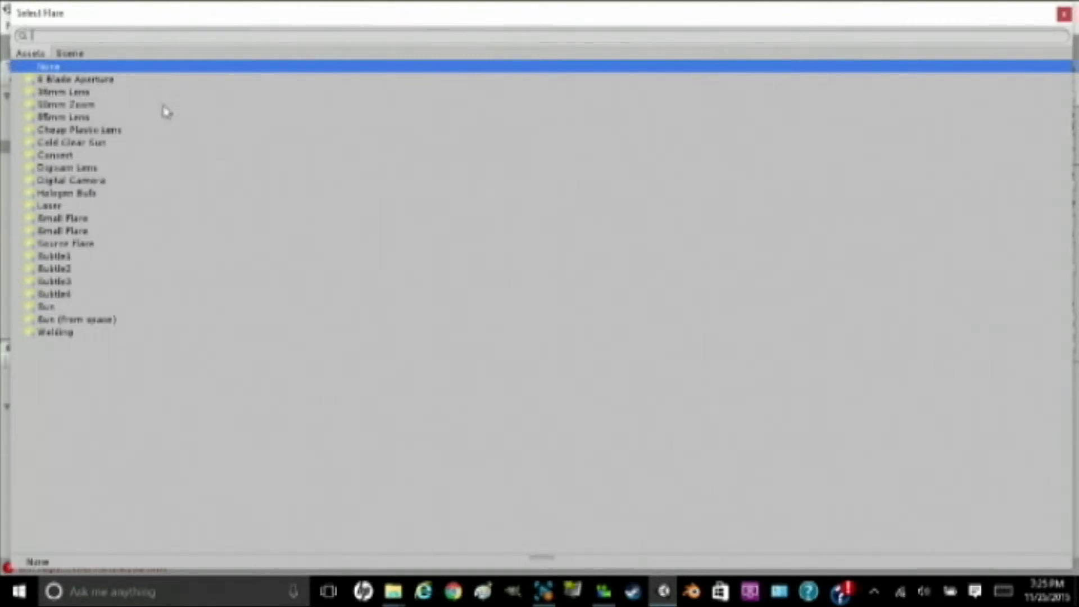
mouse_move(171, 105)
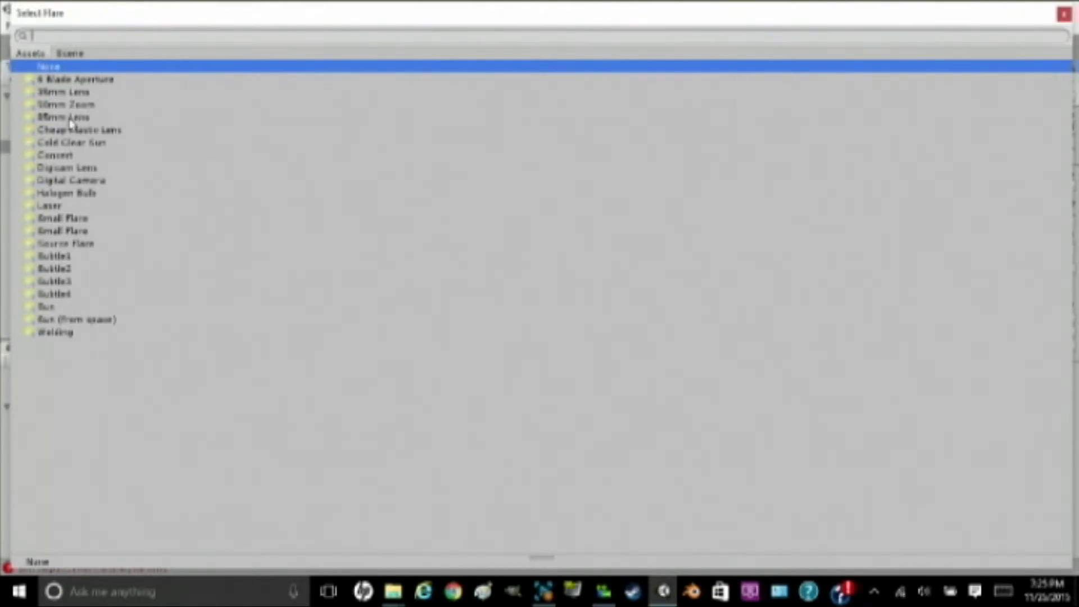
Step: Assign the 85mm Lens flare to the Directional Light's Flare slot
click(62, 117)
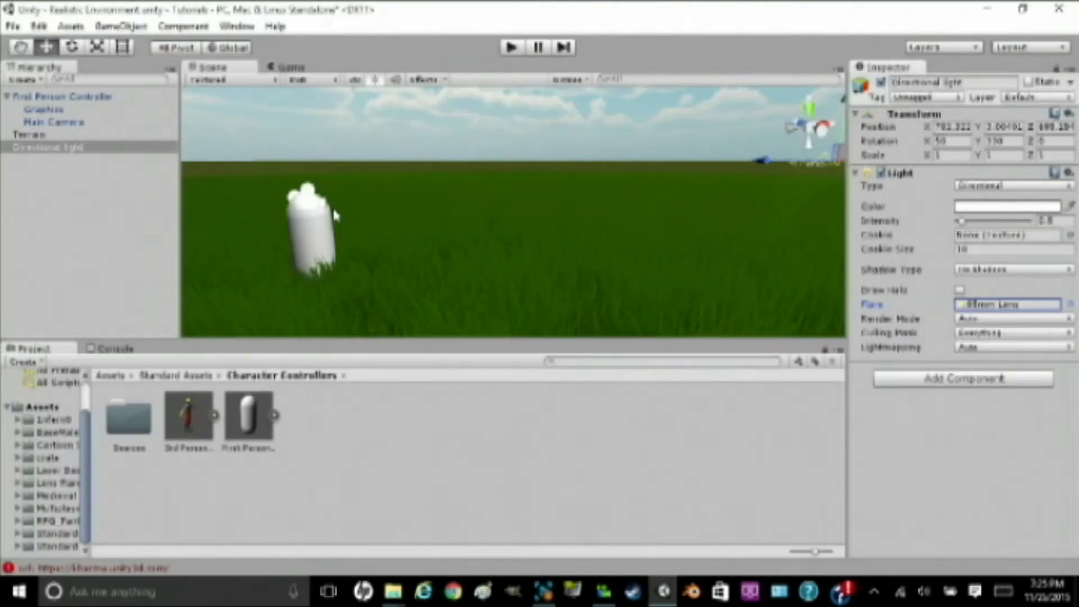
mouse_move(398, 209)
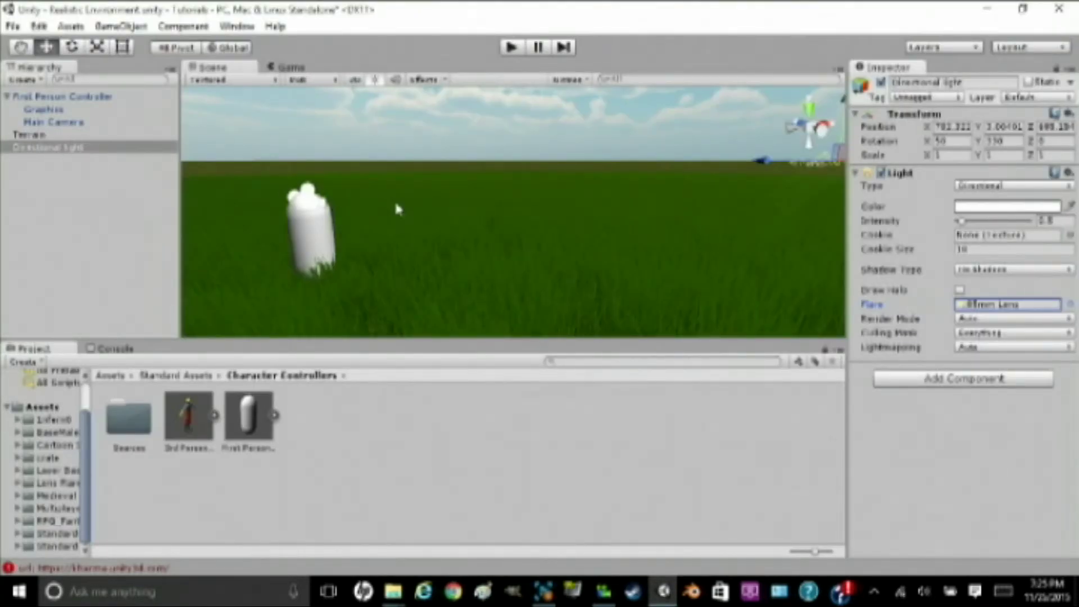
Step: Select the terrain, then reselect the Directional Light for rotating
click(30, 134)
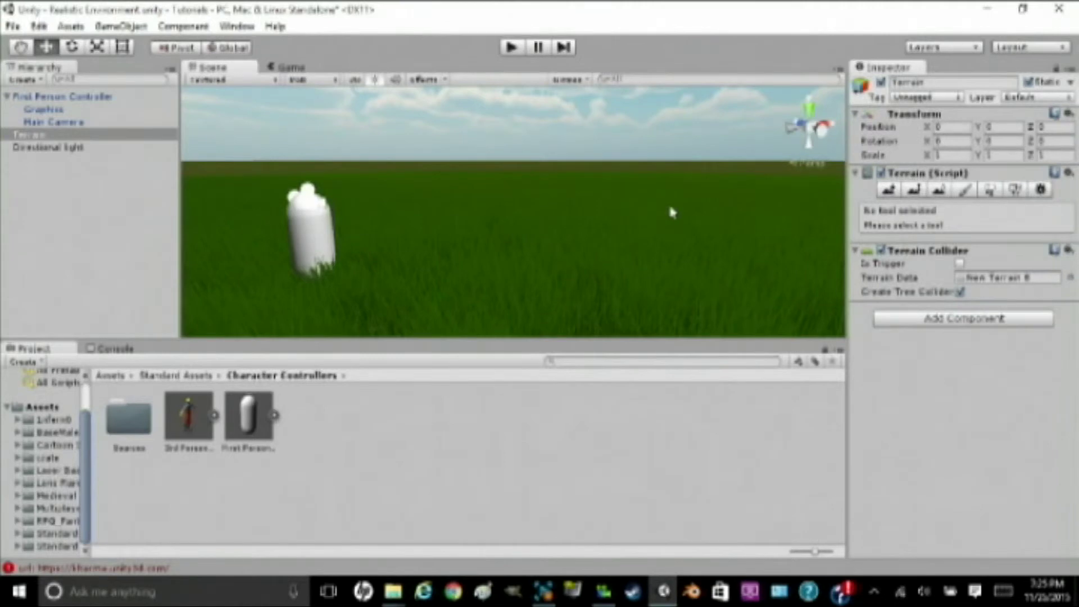
click(48, 148)
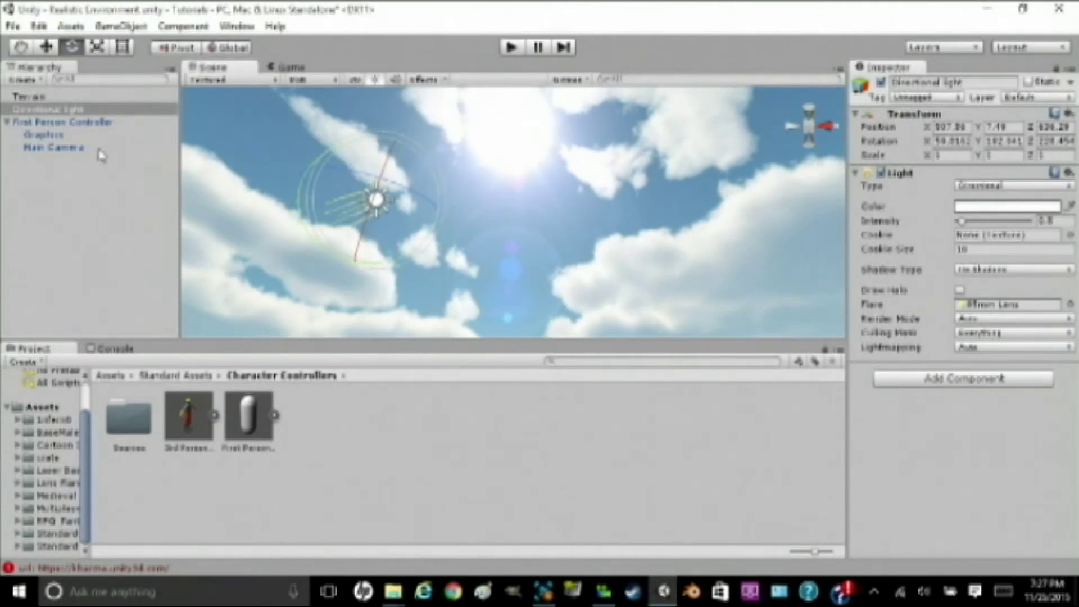
Step: Switch the light's flare to Sun and look toward the sun in the sky
click(48, 109)
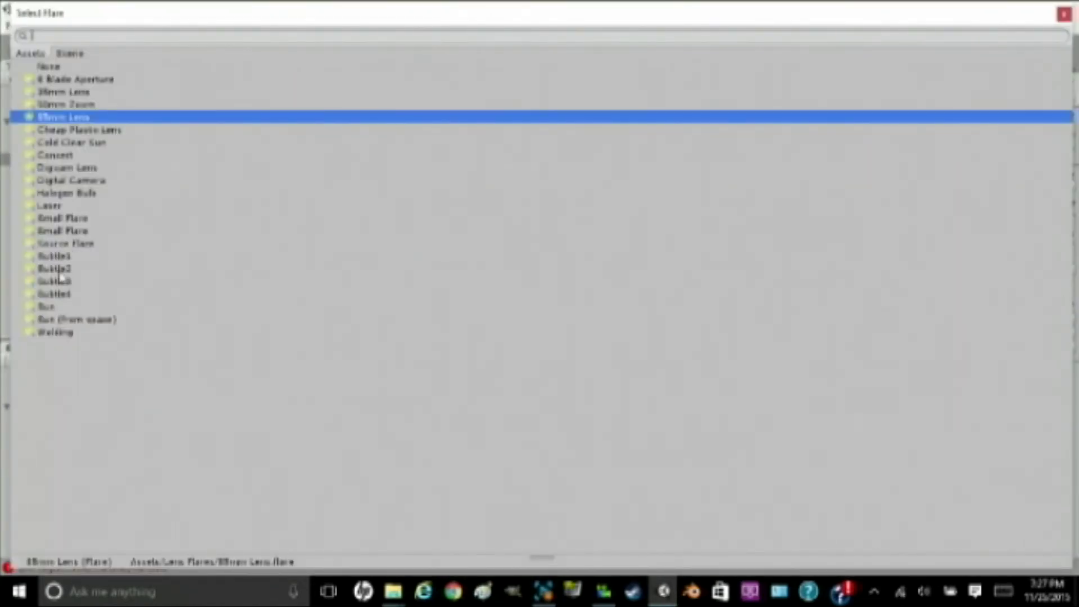
click(45, 306)
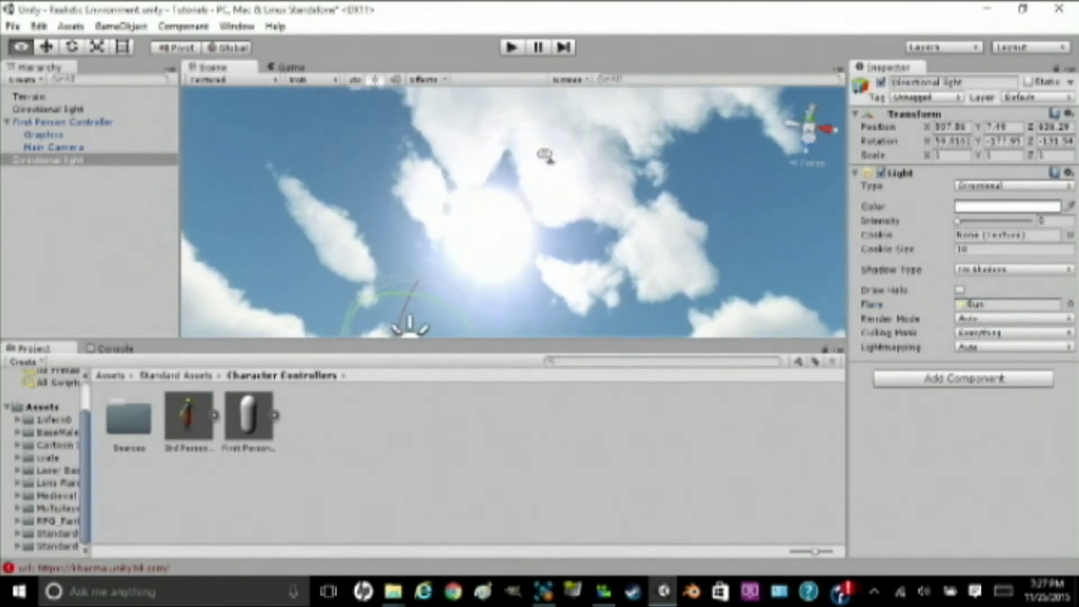
drag(543, 155, 640, 234)
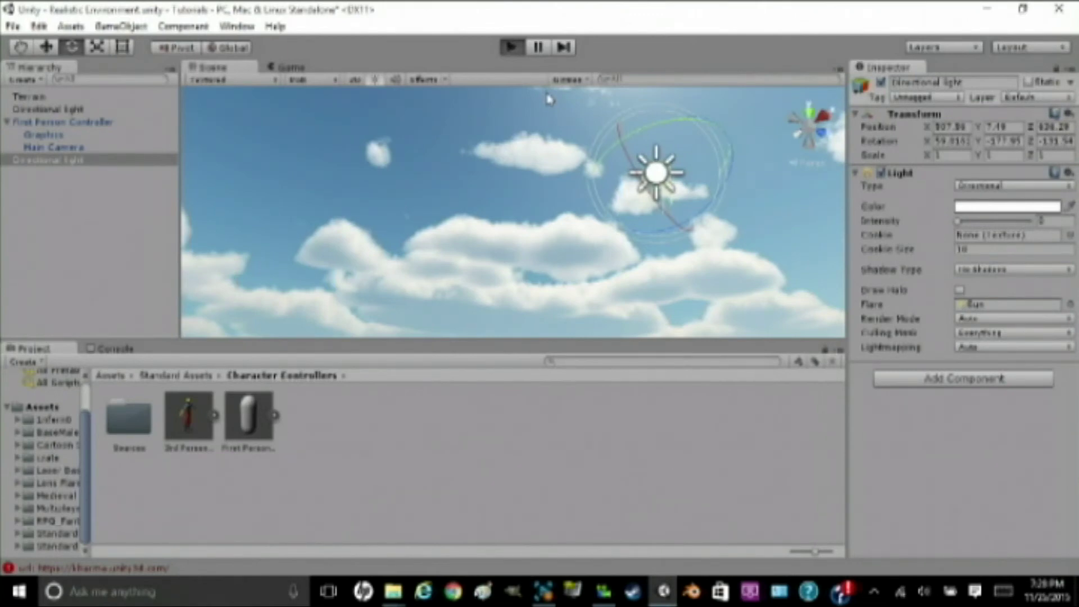
mouse_move(526, 108)
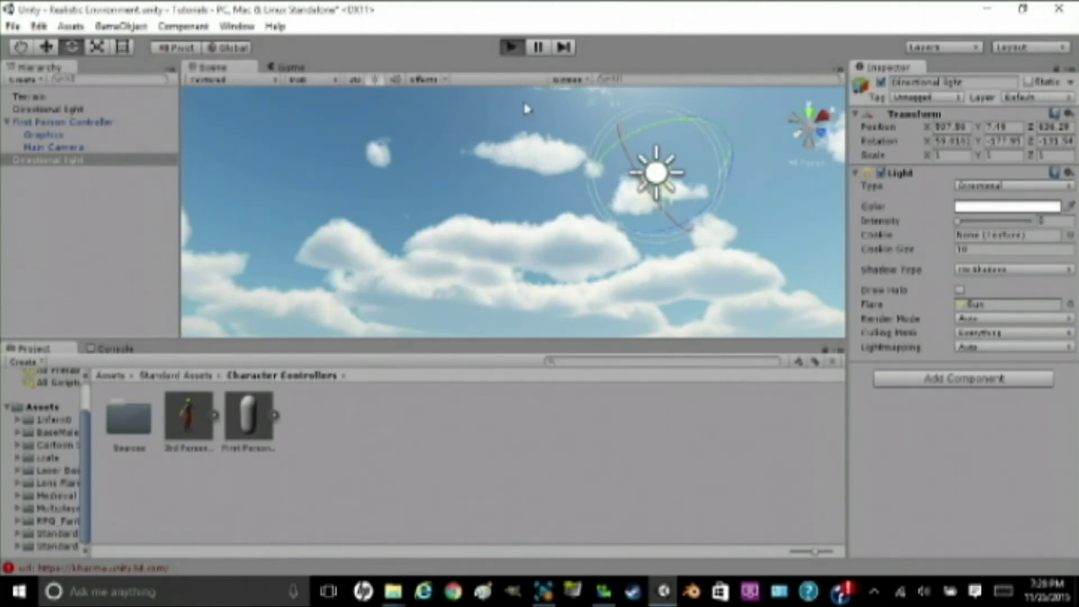
Step: Start Play mode, maximized, to view the field from the first-person controller
click(509, 47)
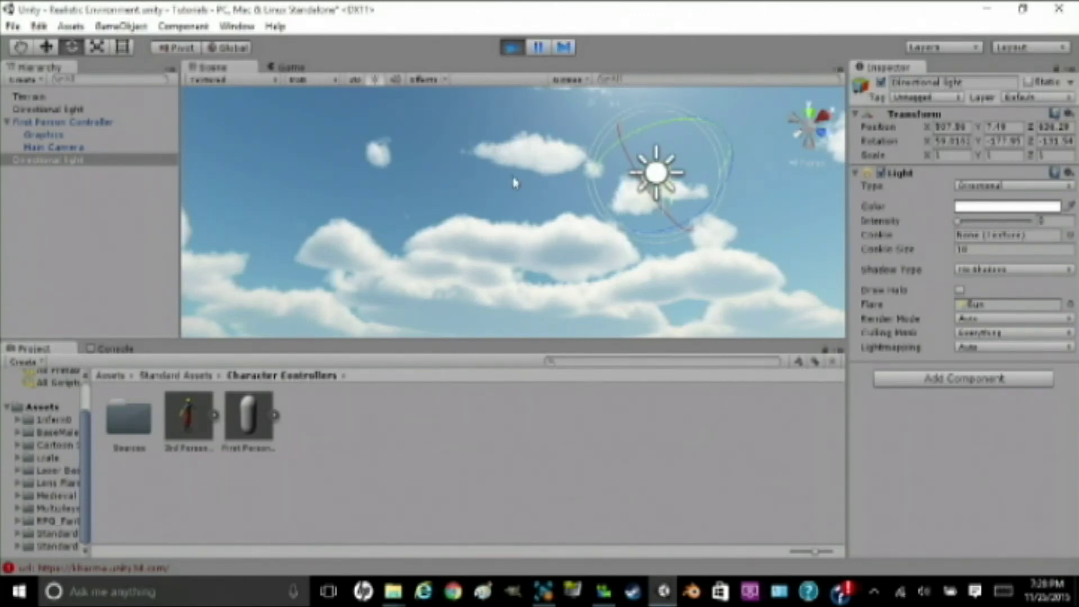
click(511, 47)
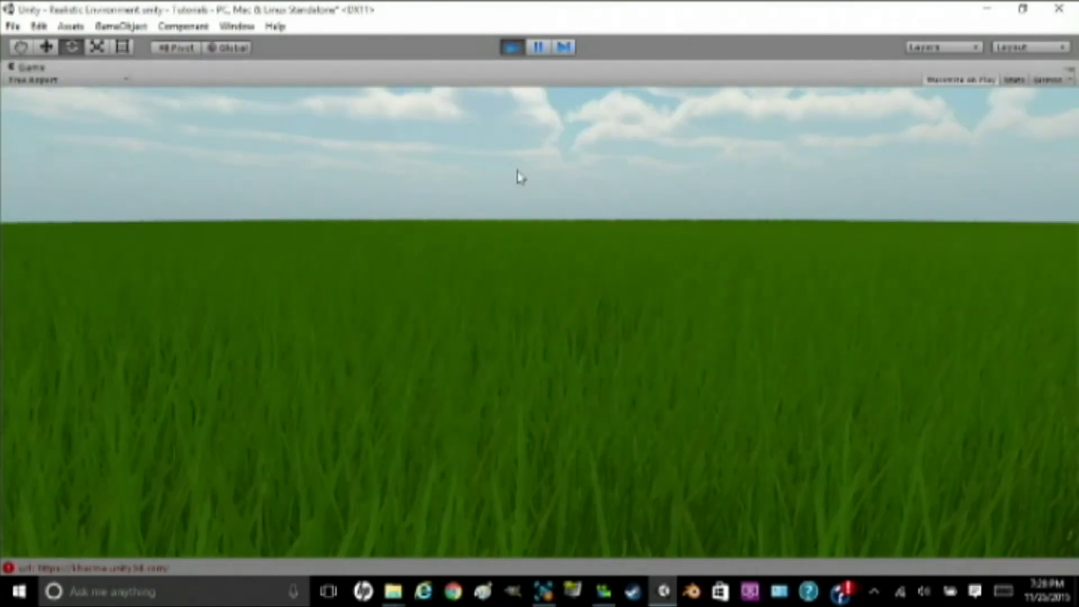